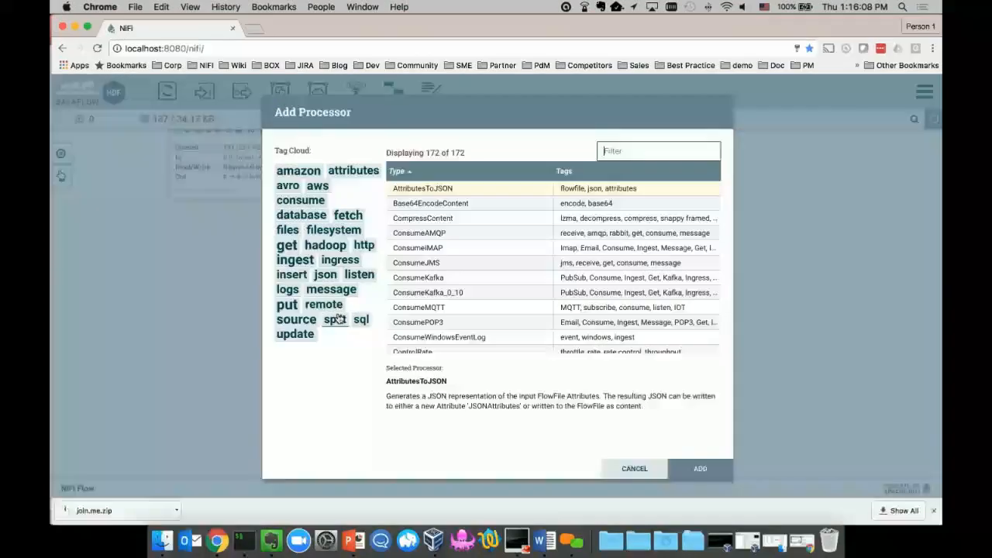
{"action": "mouse_move", "coordinate": [335, 319]}
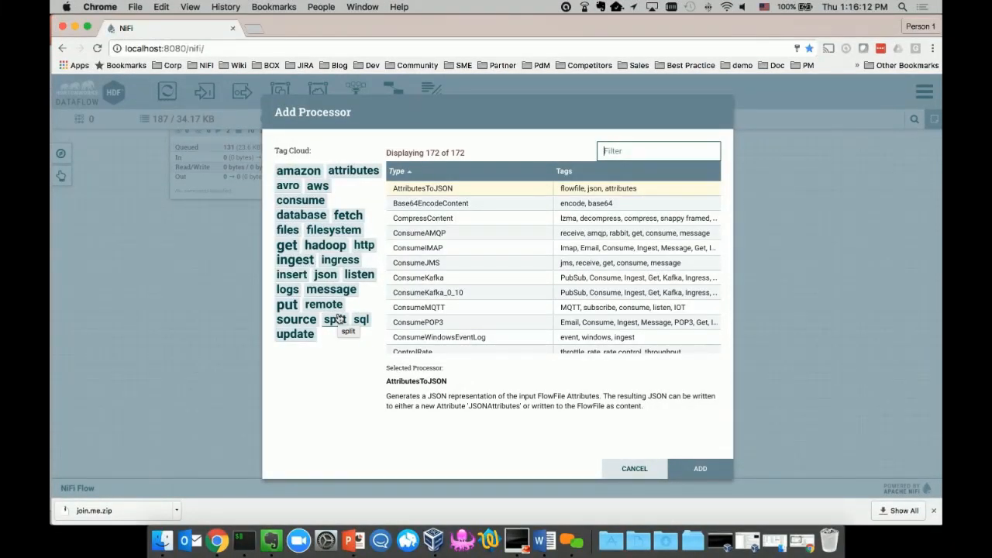
Filter processor types by HDFS, then Kafka, then GetFile.
{"action": "type", "text": "HDFS"}
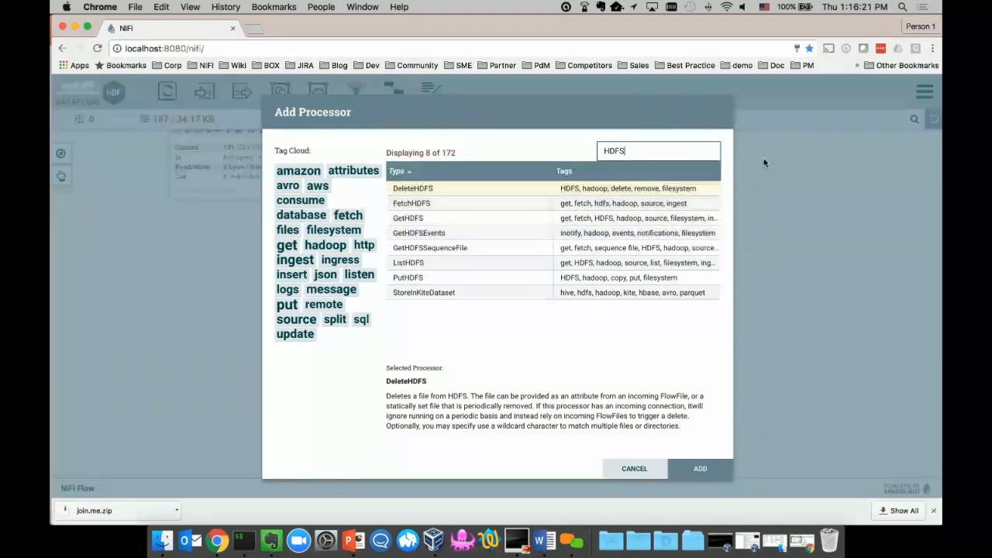
{"action": "type", "text": "kafka"}
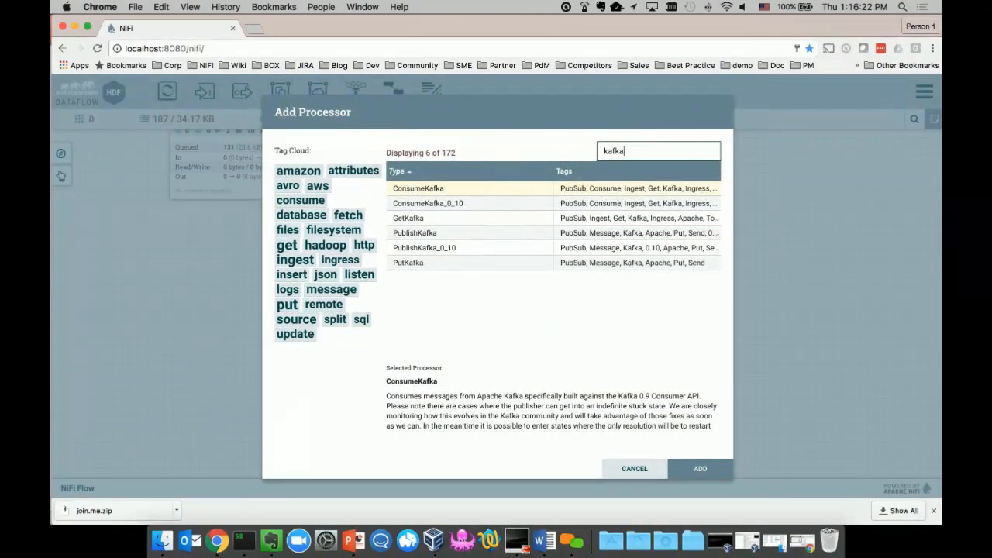
{"action": "mouse_move", "coordinate": [470, 200]}
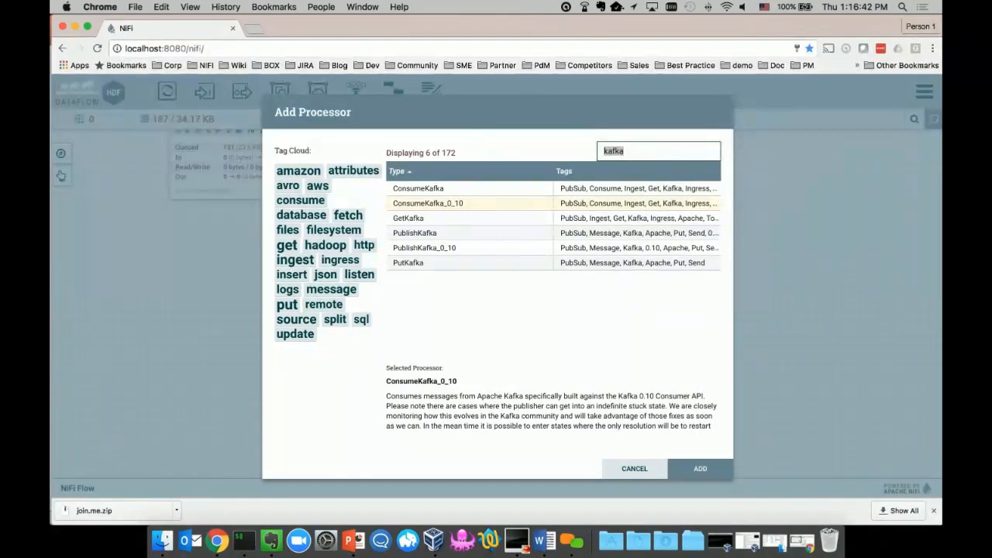
{"action": "type", "text": "getfie"}
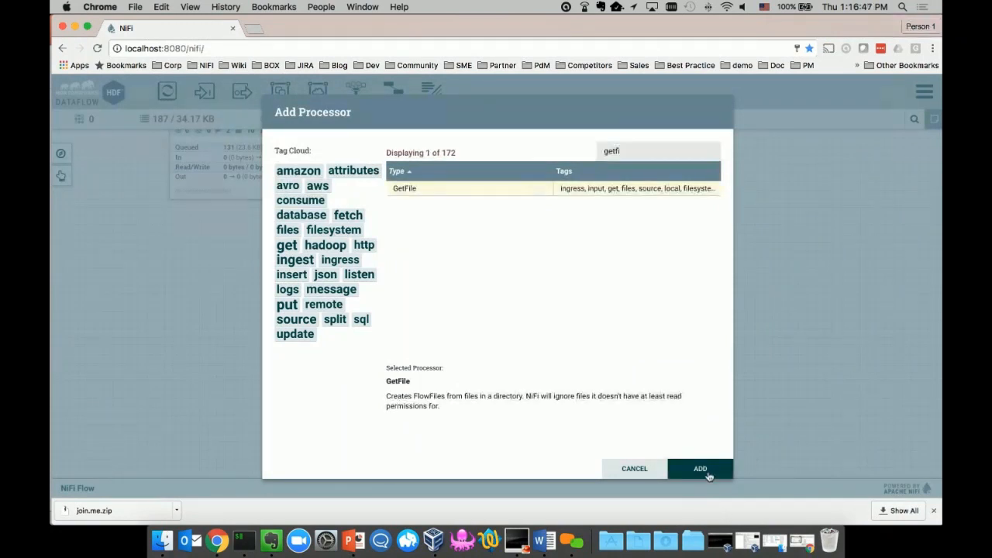
Add GetFile and PutHDFS processors and link them with a success connection.
{"action": "left_click", "coordinate": [699, 468]}
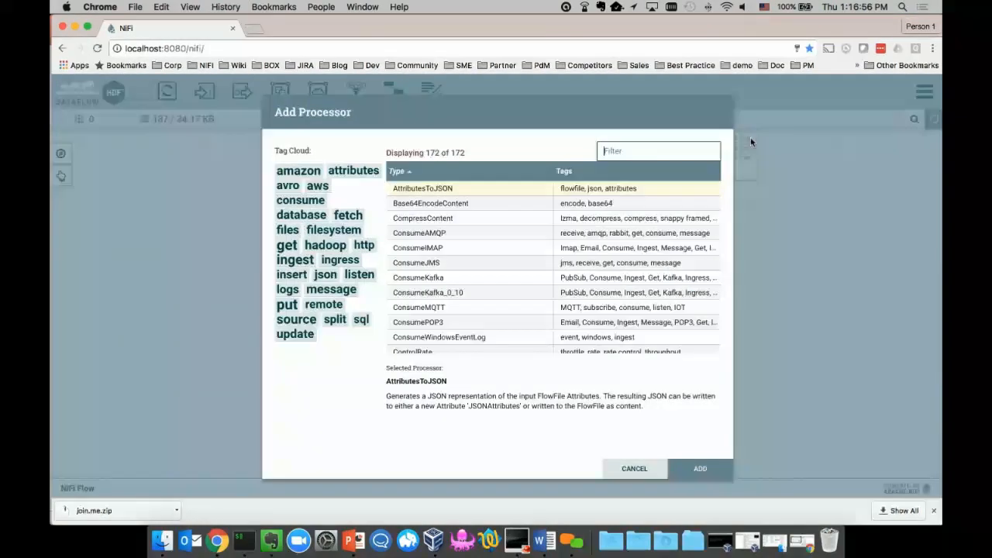
{"action": "type", "text": "putHDF"}
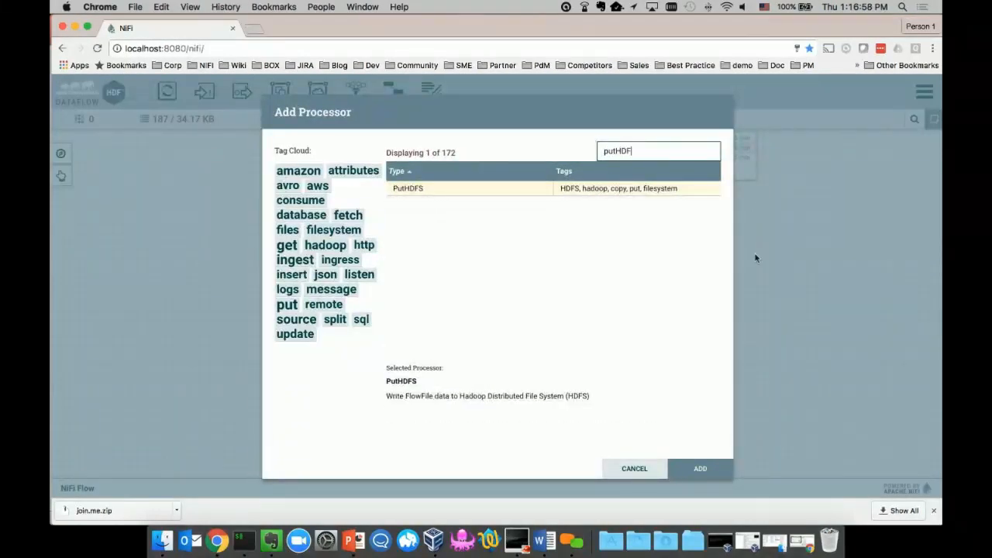
{"action": "left_click", "coordinate": [700, 468]}
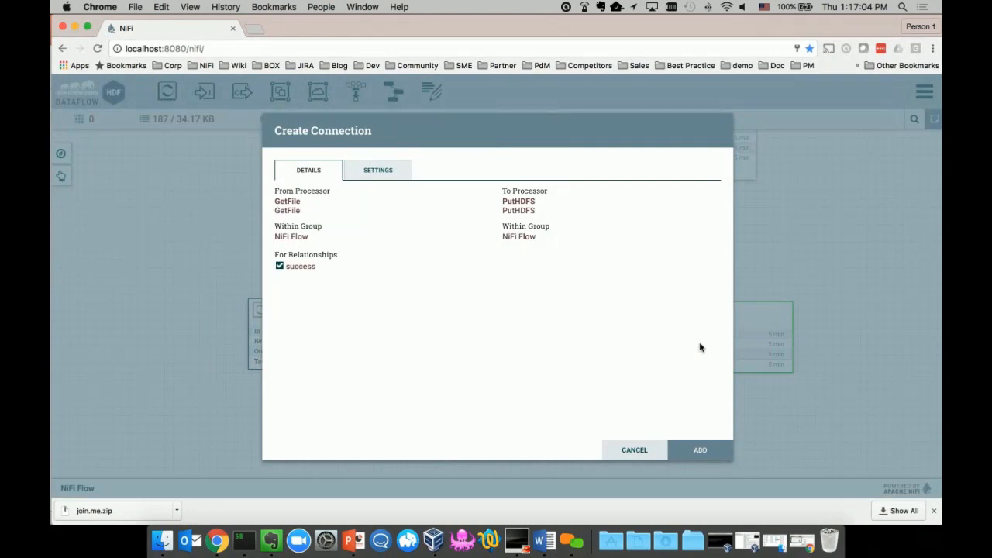
{"action": "left_click", "coordinate": [699, 449]}
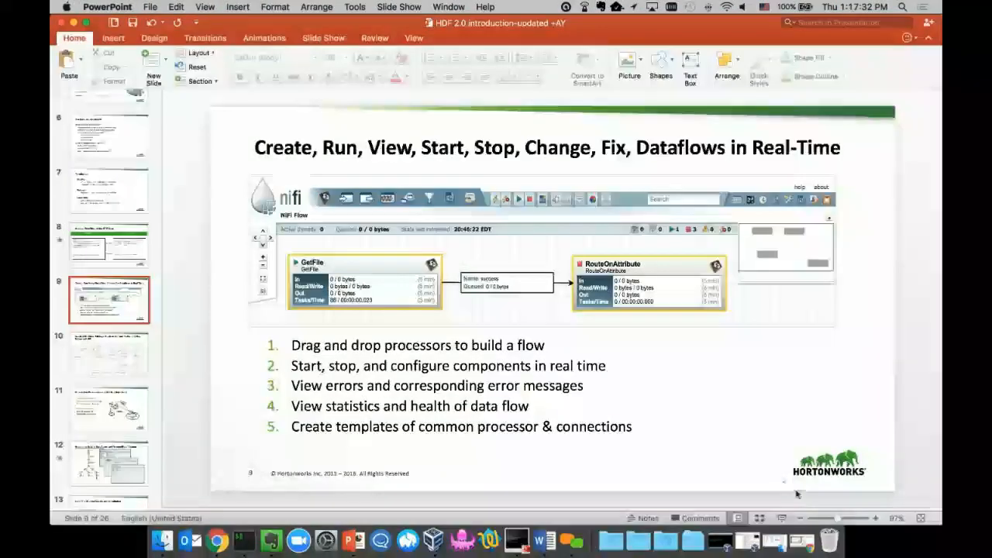
{"action": "left_click", "coordinate": [324, 37]}
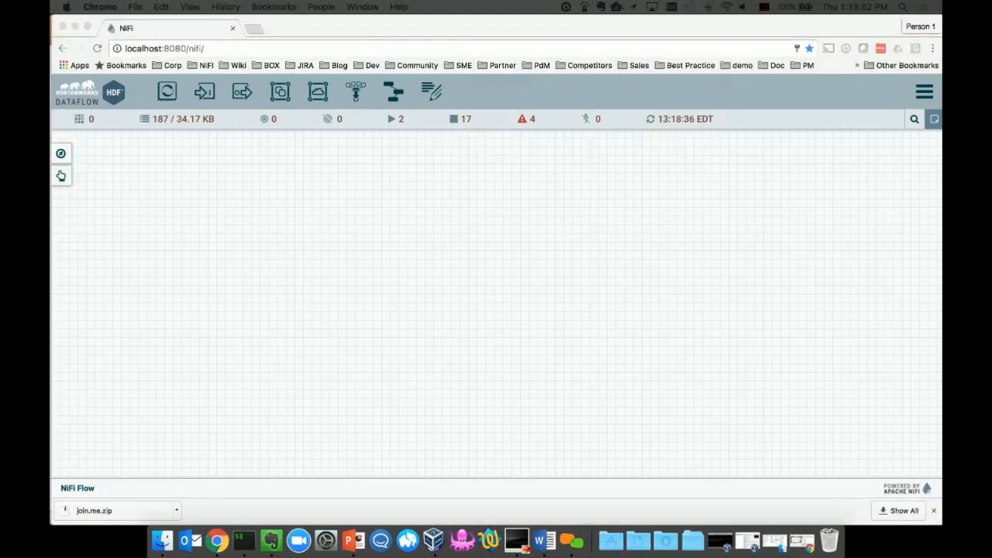
{"action": "mouse_move", "coordinate": [166, 91]}
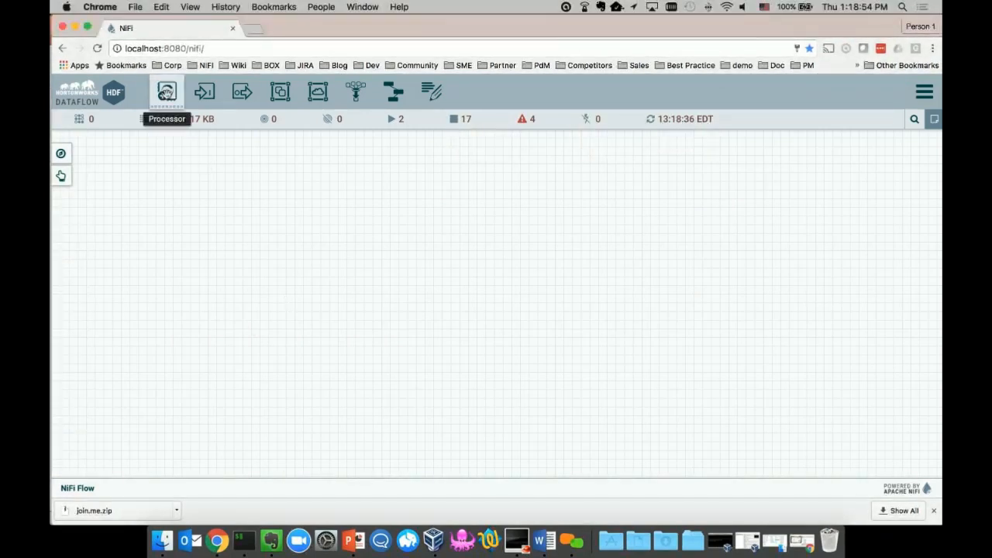
Place a TailFile processor on the canvas and open its configuration.
{"action": "left_click_drag", "start_coordinate": [166, 92], "coordinate": [300, 267]}
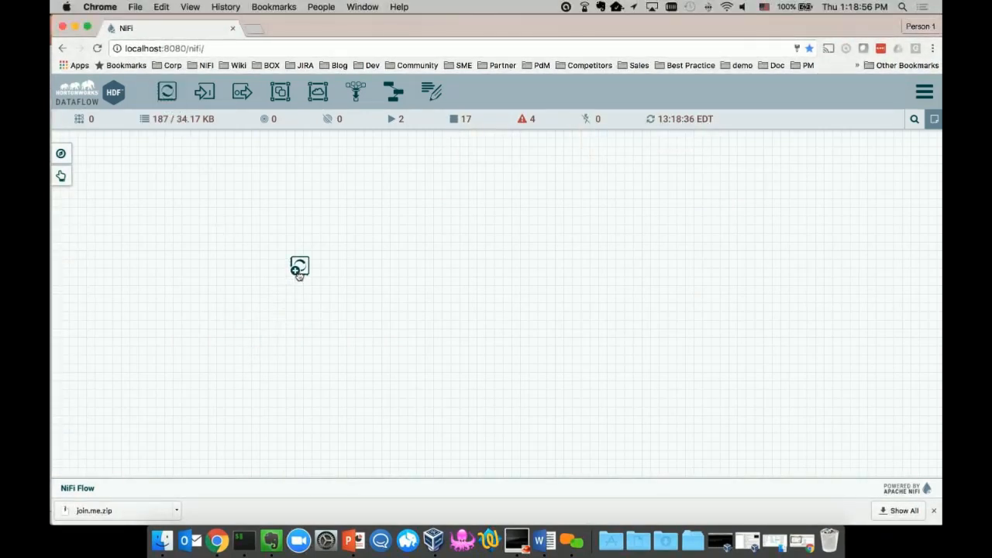
{"action": "mouse_move", "coordinate": [319, 257]}
{"action": "type", "text": "T"}
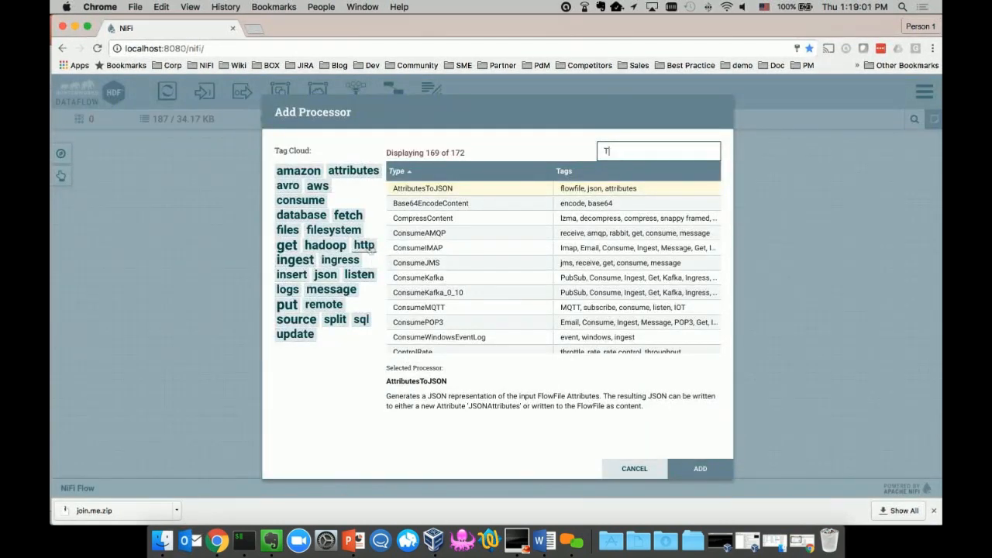
{"action": "type", "text": "ail"}
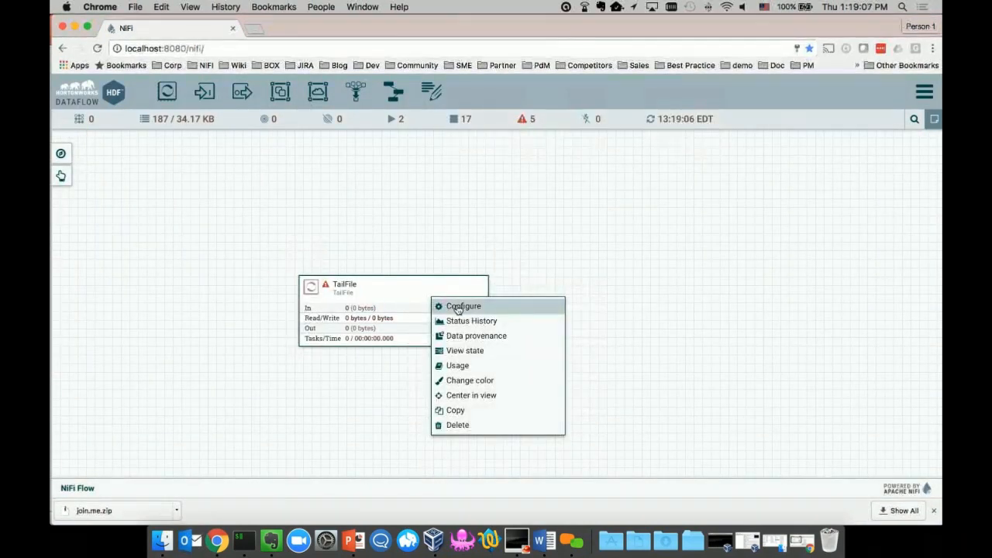
{"action": "left_click", "coordinate": [463, 306]}
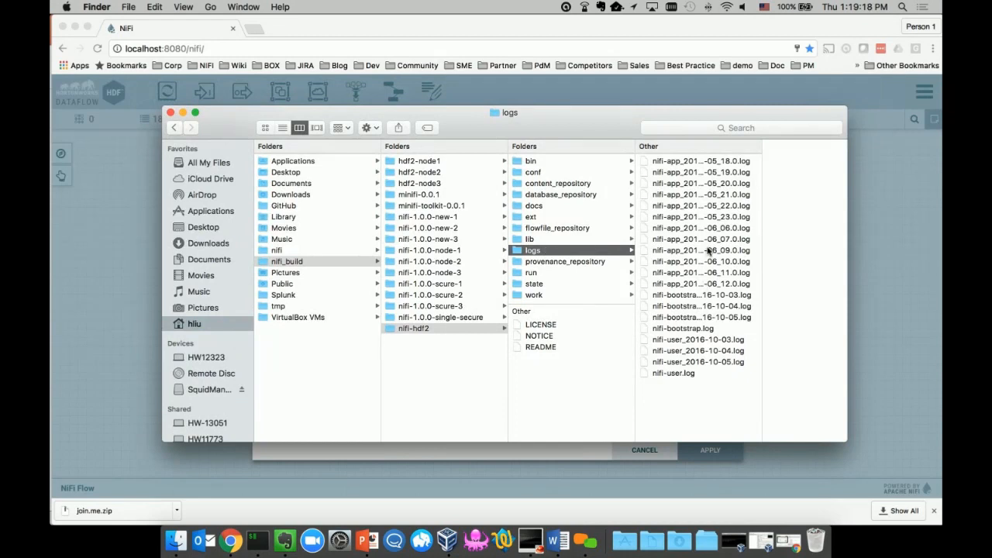
Inspect nifi-user.log in the nifi_build/nifi-hdf2/logs folder in Finder, then close Finder.
{"action": "left_click", "coordinate": [672, 373]}
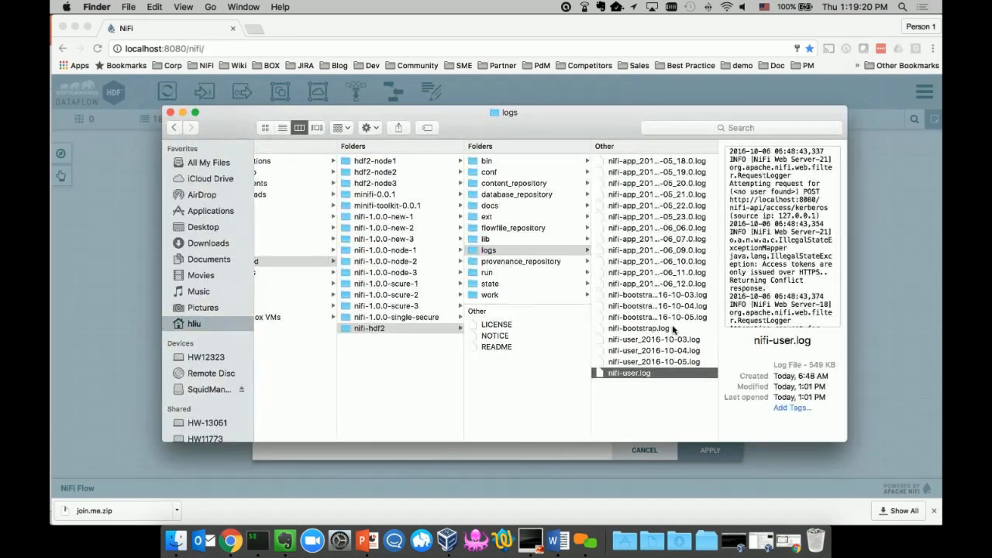
{"action": "left_click", "coordinate": [638, 328]}
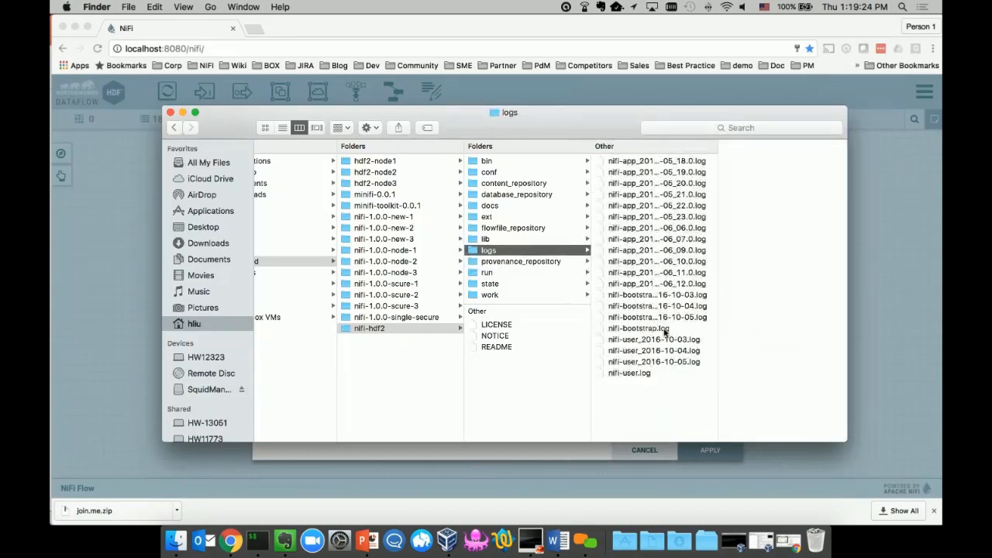
{"action": "mouse_move", "coordinate": [658, 368]}
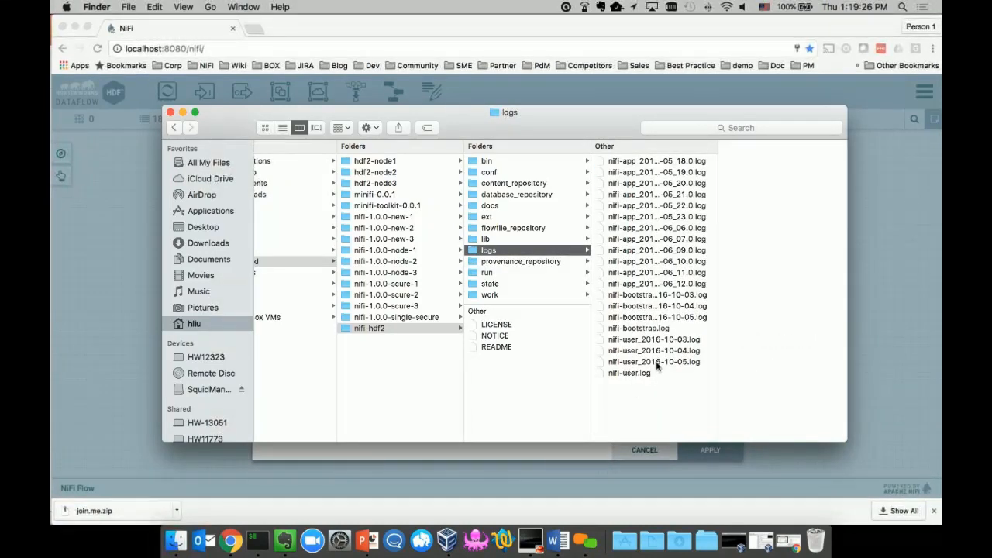
{"action": "mouse_move", "coordinate": [553, 452]}
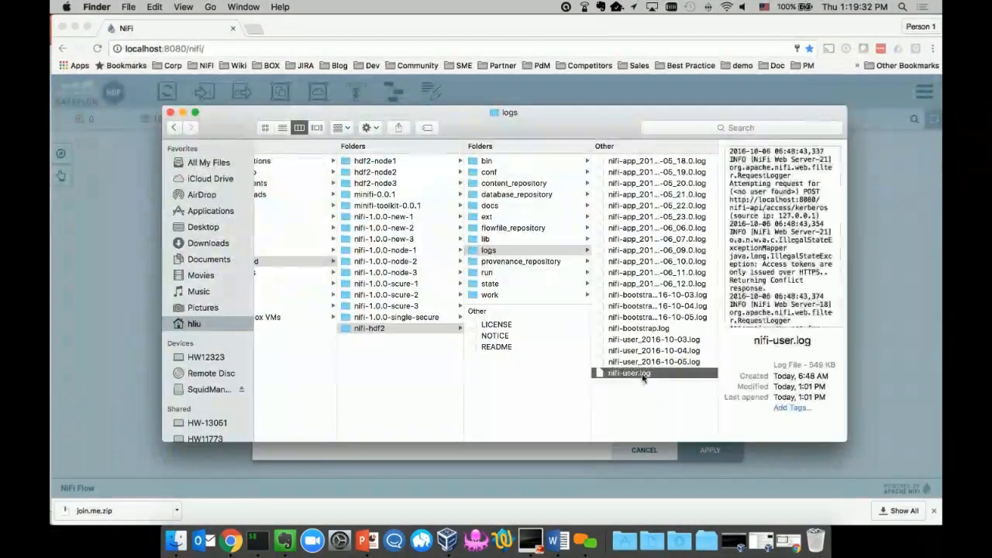
{"action": "right_click", "coordinate": [629, 372]}
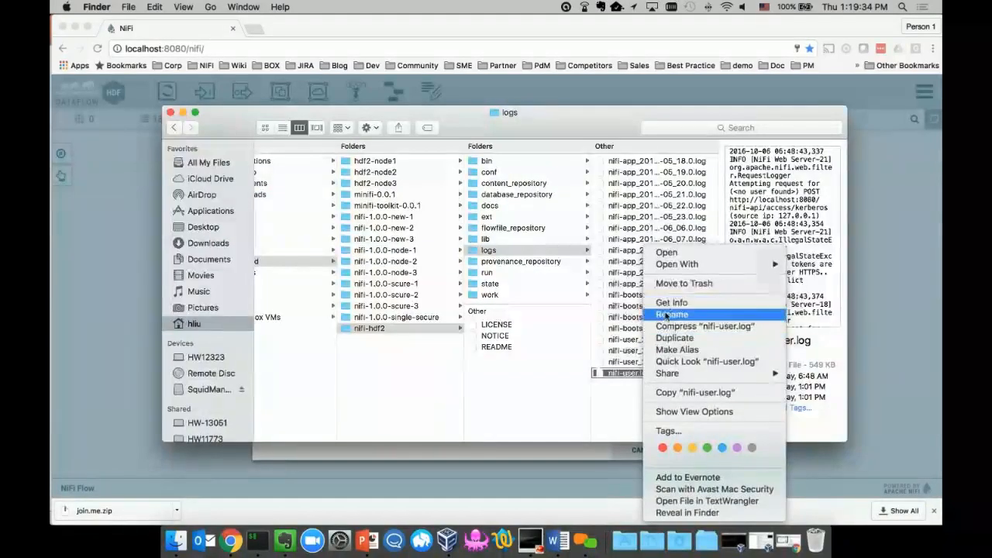
{"action": "left_click", "coordinate": [671, 303]}
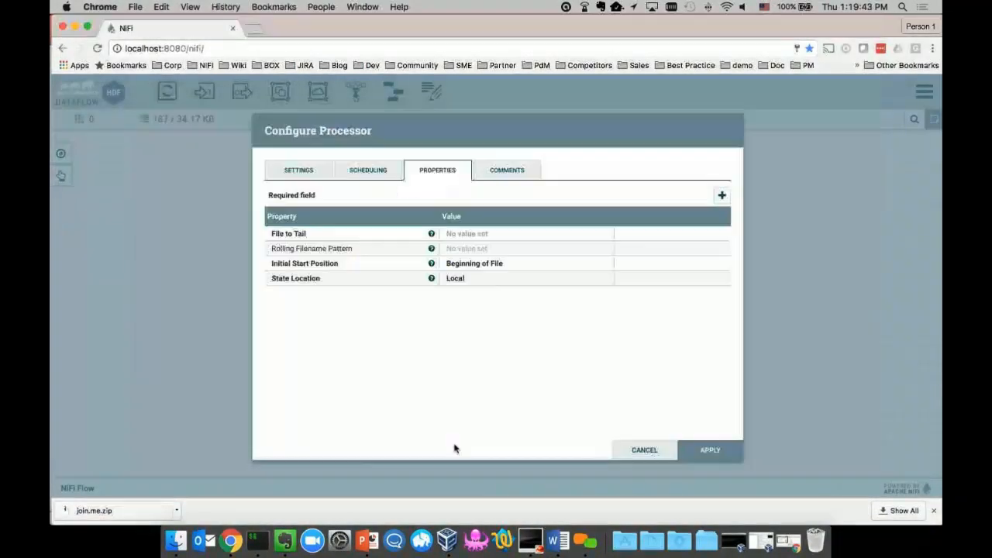
{"action": "left_click", "coordinate": [527, 234]}
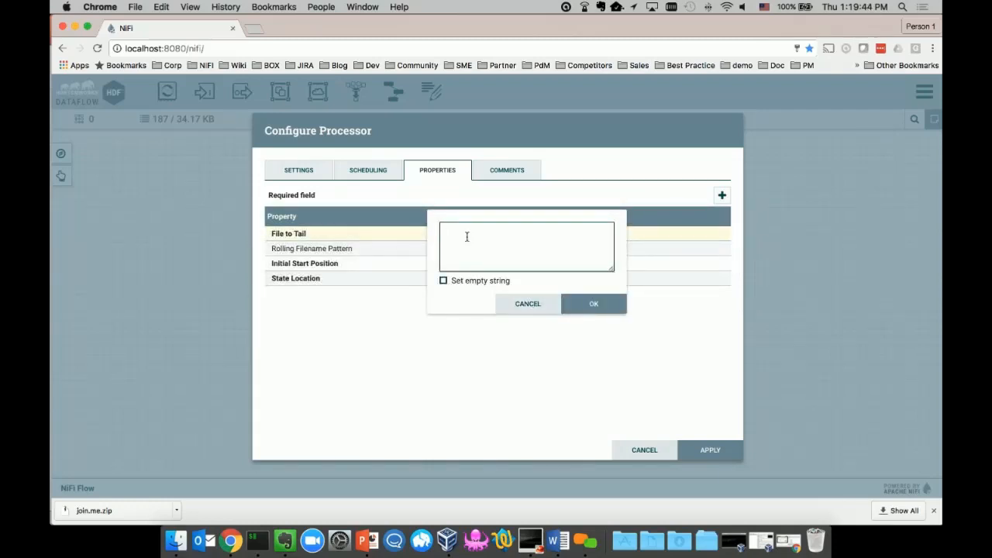
{"action": "type", "text": "/Users/hliu/nifi_build/nifi-hdf2/logs/"}
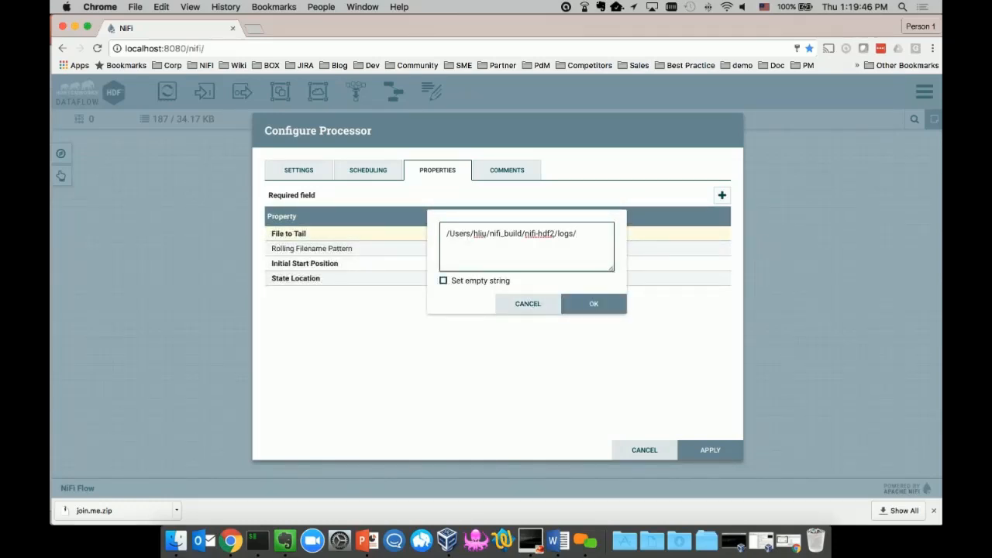
{"action": "type", "text": "nifi-user"}
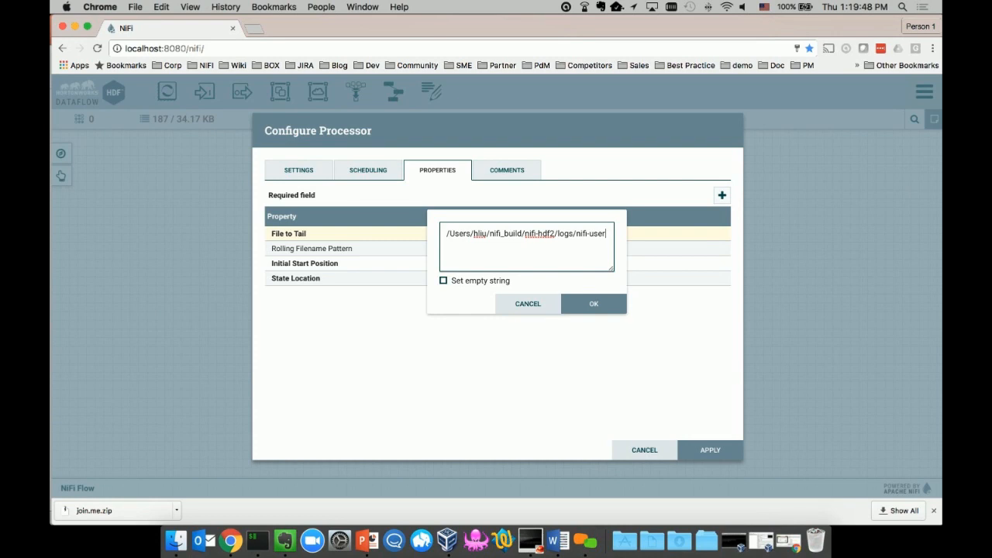
{"action": "left_click", "coordinate": [594, 303]}
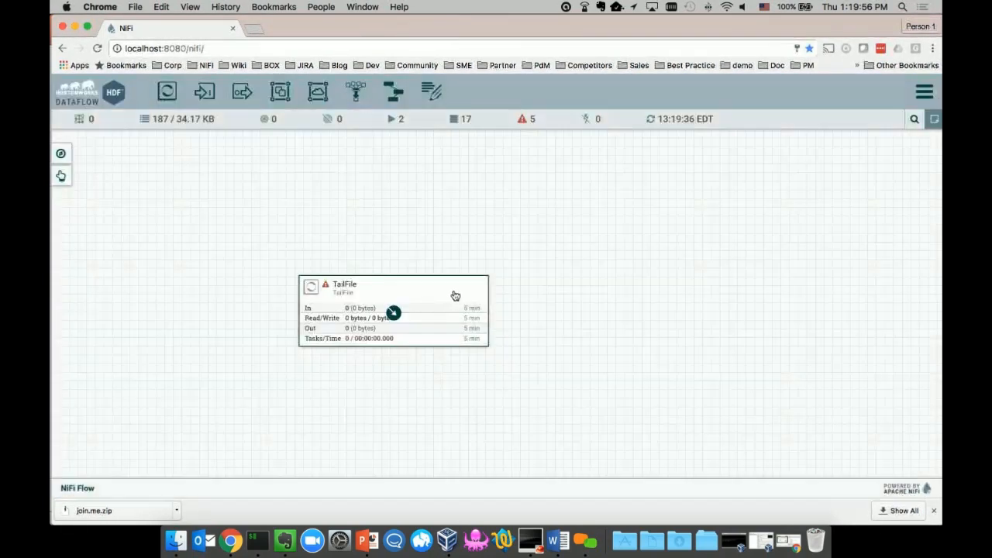
Move TailFile to the lower left and reopen its configuration to verify the path.
{"action": "left_click_drag", "start_coordinate": [393, 310], "coordinate": [292, 333]}
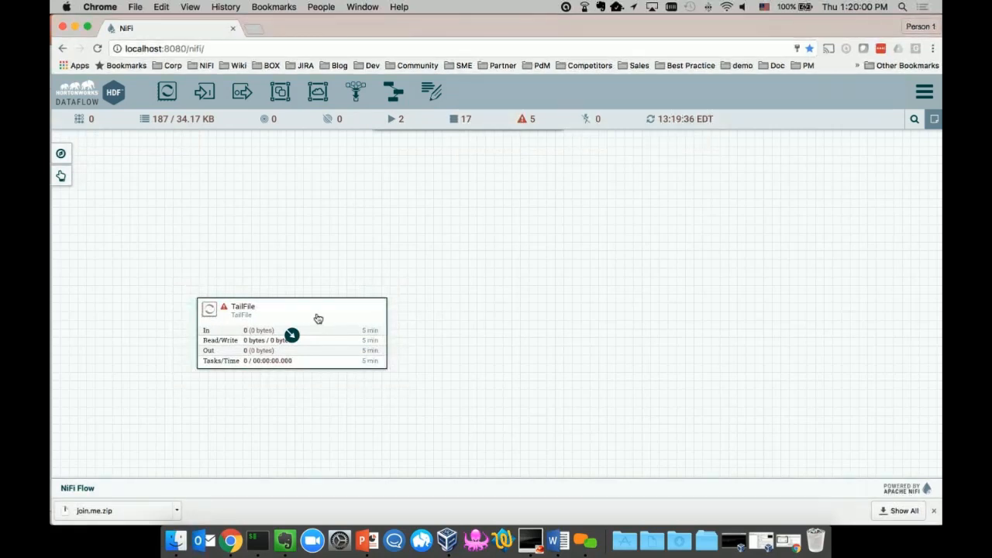
{"action": "mouse_move", "coordinate": [322, 319]}
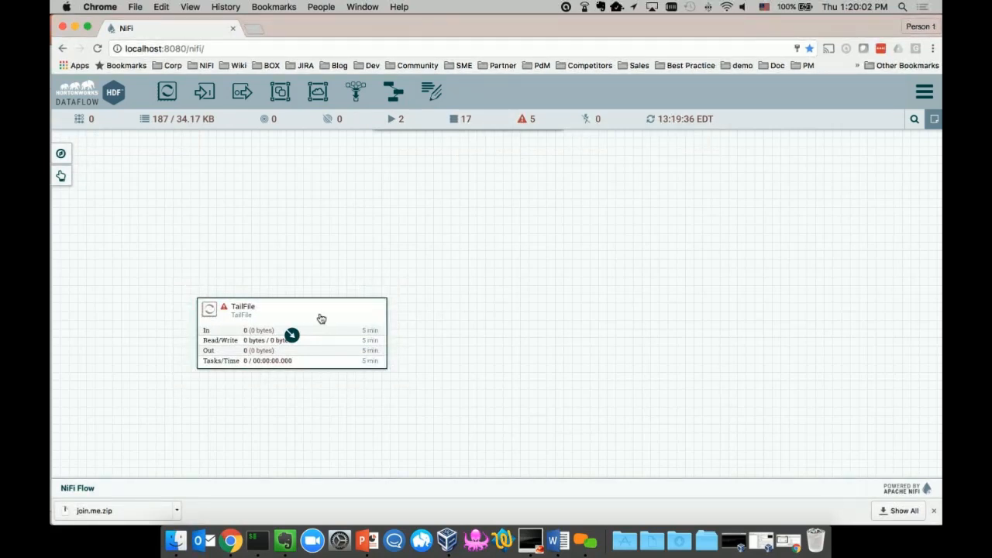
{"action": "double_click", "coordinate": [291, 310]}
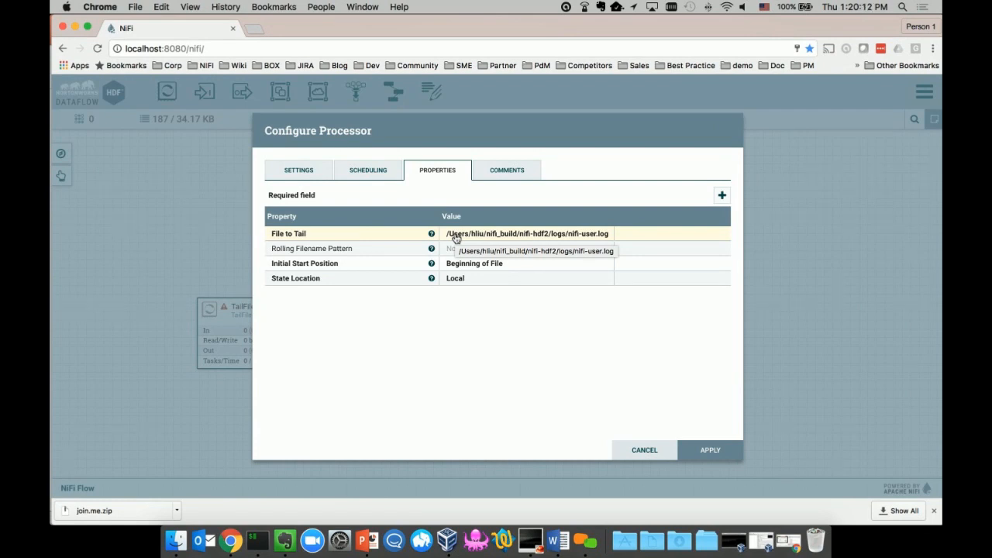
{"action": "left_click", "coordinate": [644, 449]}
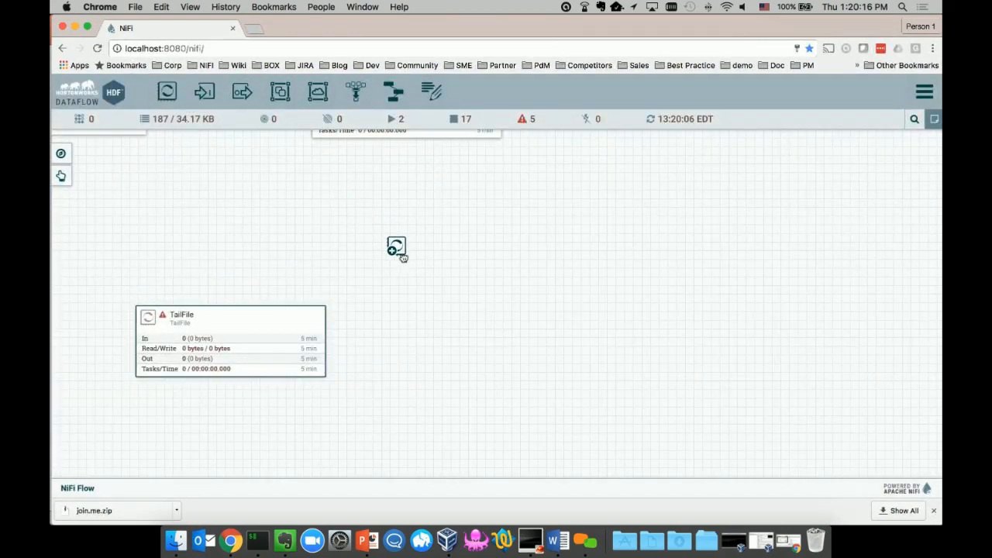
Add a SplitText processor and set its Line Split Count to 1.
{"action": "type", "text": "split"}
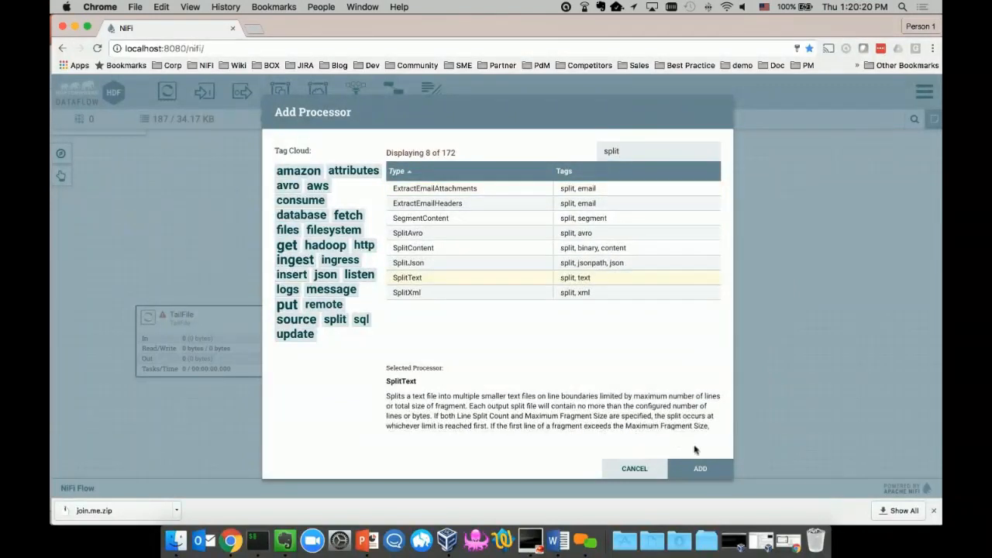
{"action": "left_click", "coordinate": [699, 469]}
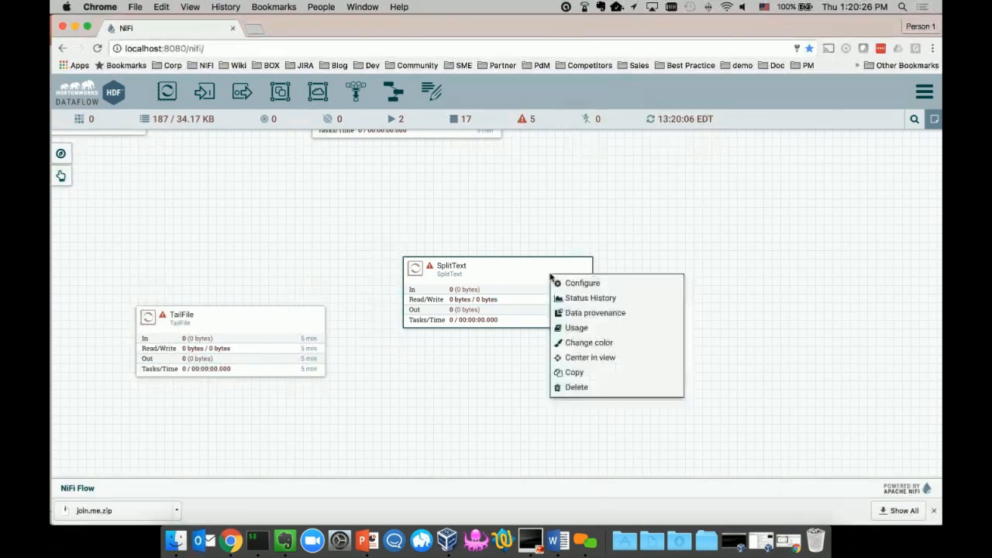
{"action": "left_click", "coordinate": [582, 282]}
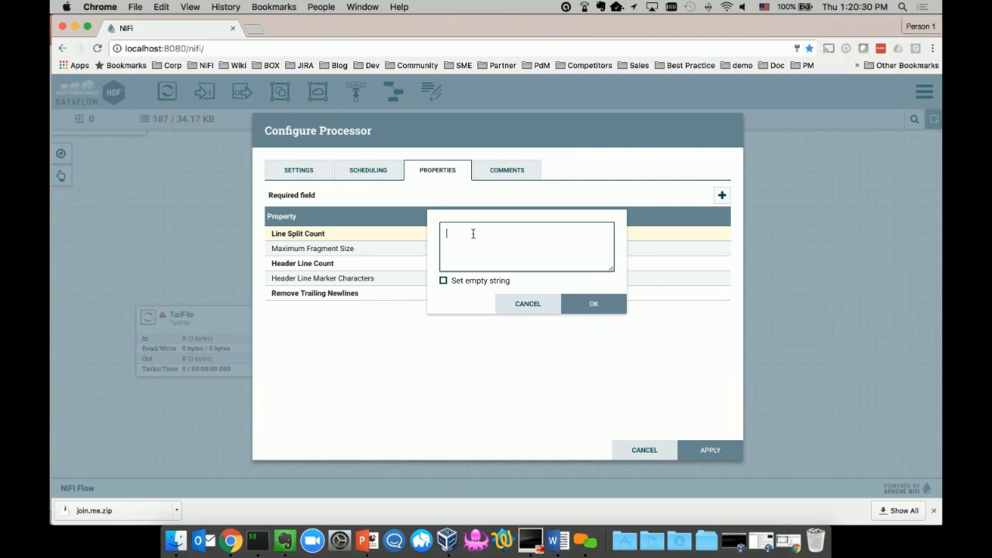
{"action": "type", "text": "1"}
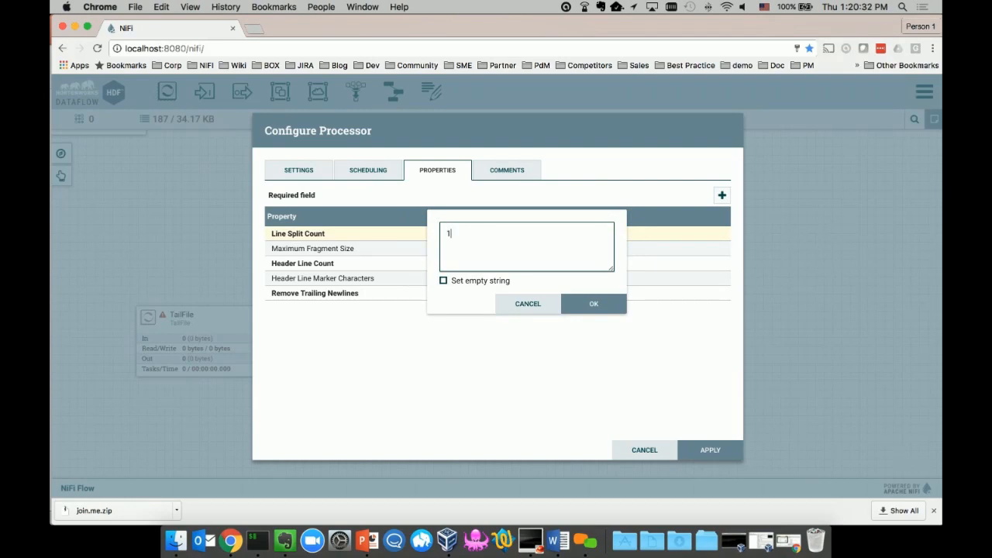
{"action": "left_click", "coordinate": [594, 303]}
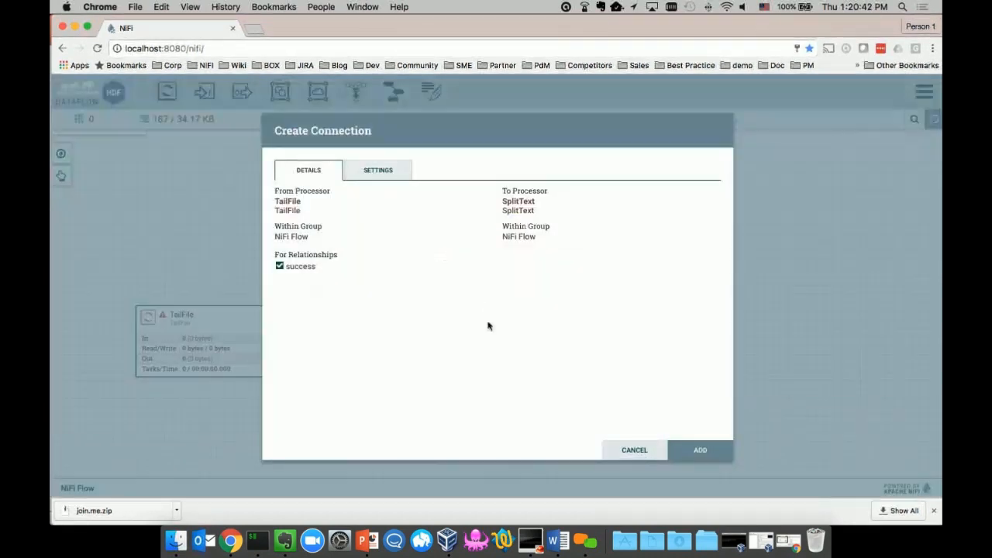
Create the TailFile-to-SplitText success connection and add a RouteOnContent processor.
{"action": "left_click", "coordinate": [699, 450]}
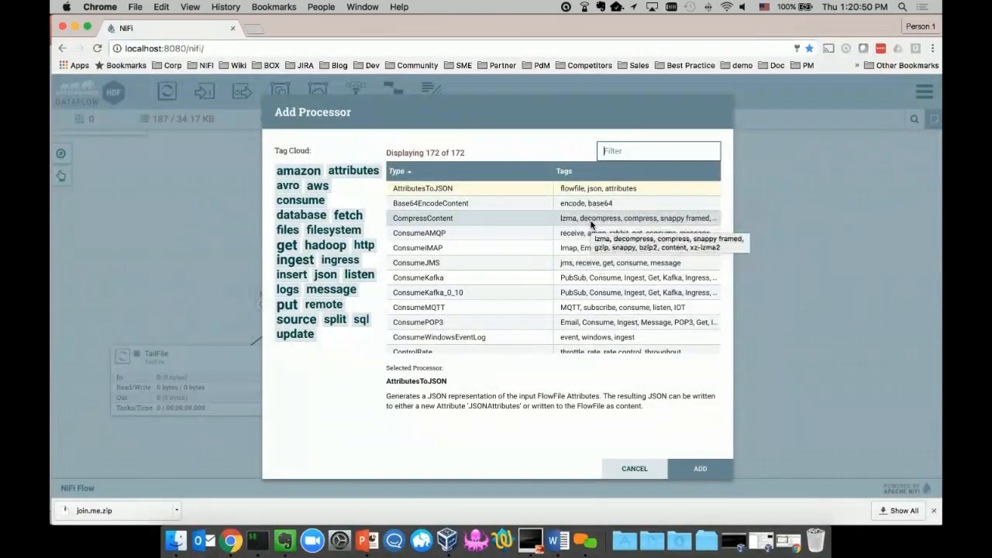
{"action": "type", "text": "route"}
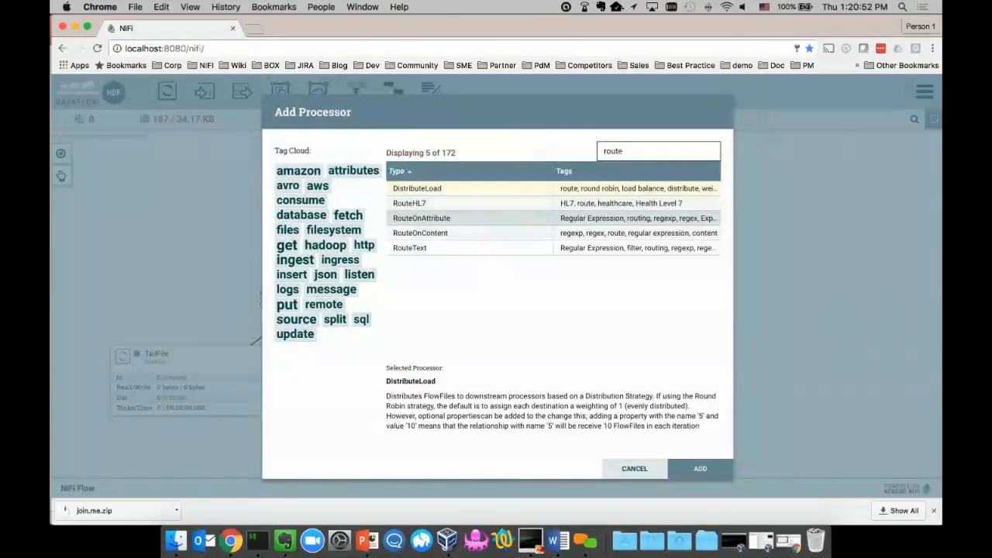
{"action": "left_click", "coordinate": [420, 233]}
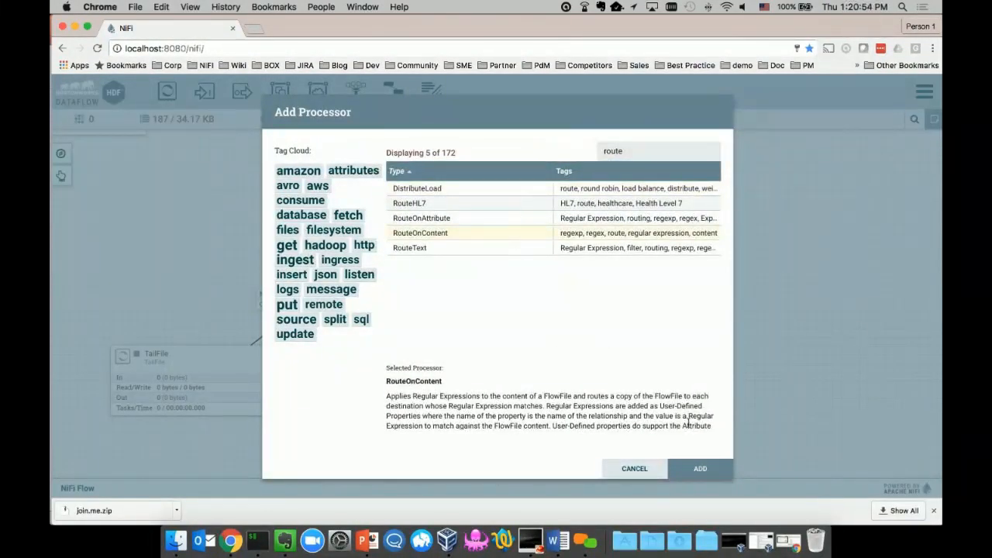
{"action": "left_click", "coordinate": [699, 468]}
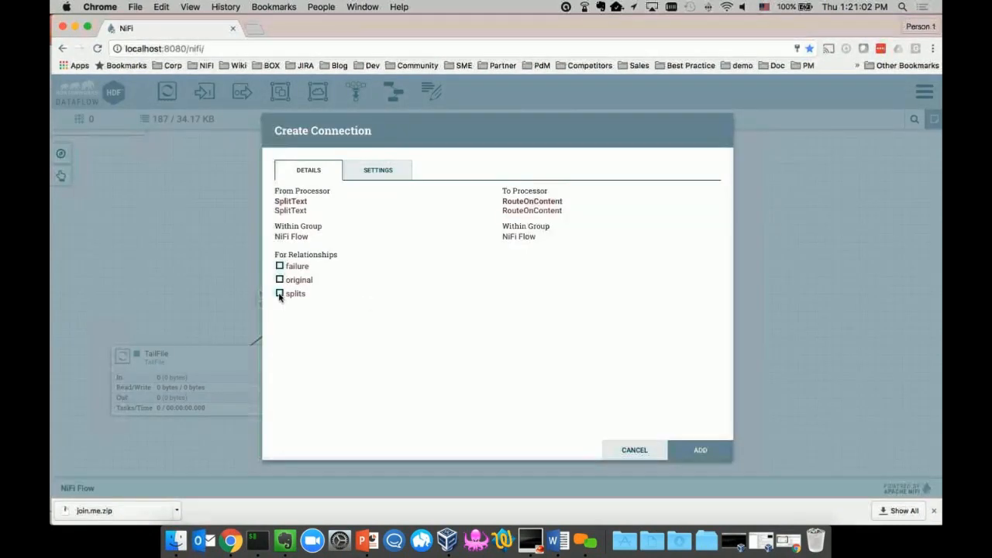
Connect SplitText to RouteOnContent using the splits relationship.
{"action": "left_click", "coordinate": [279, 293]}
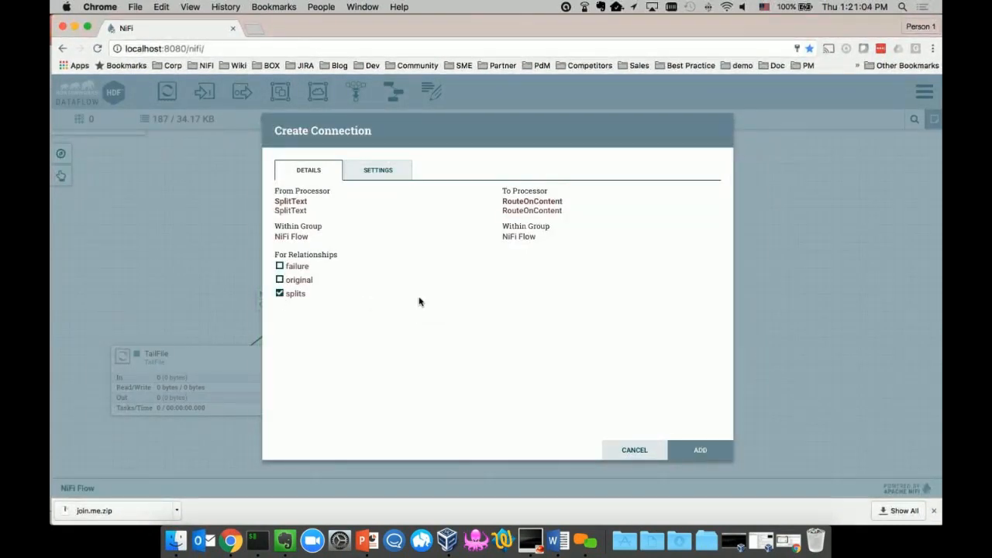
{"action": "mouse_move", "coordinate": [431, 314]}
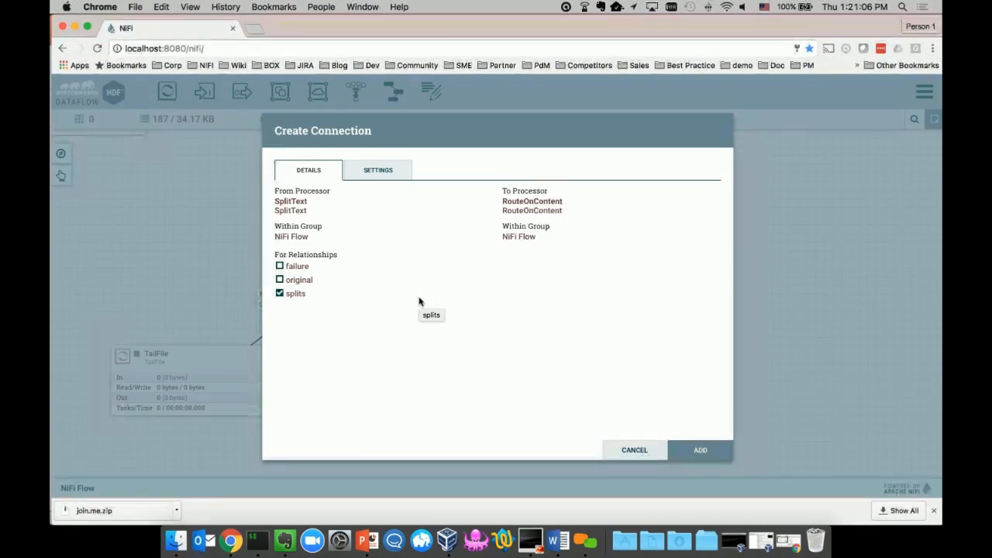
{"action": "left_click", "coordinate": [699, 450]}
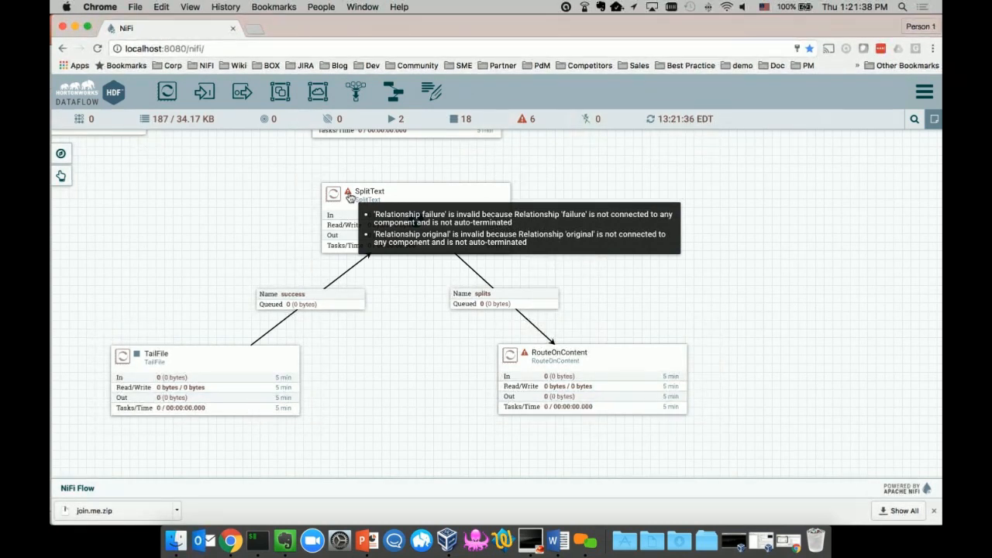
Review SplitText's configuration, then close it.
{"action": "double_click", "coordinate": [369, 192]}
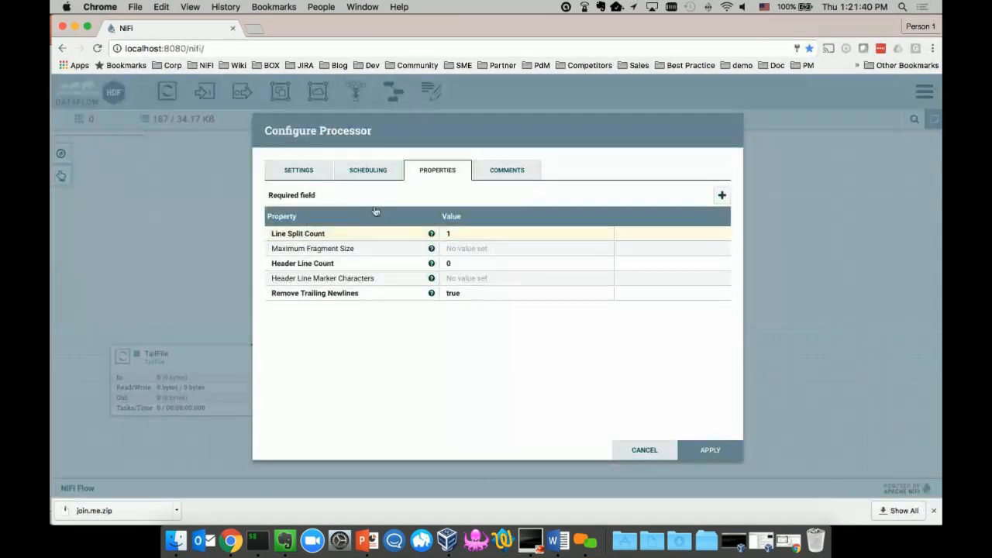
{"action": "left_click", "coordinate": [299, 169]}
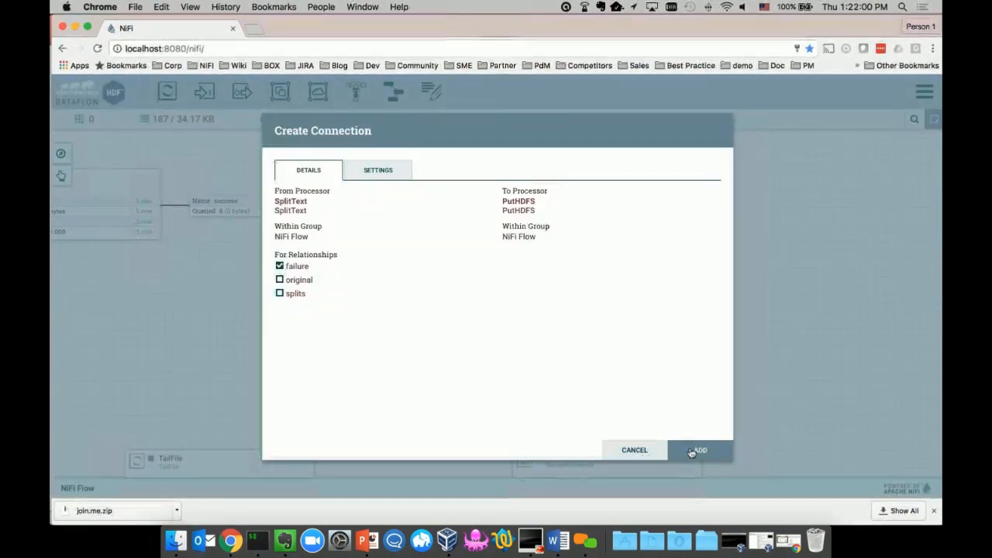
Route SplitText's failure relationship to PutHDFS and loop it back into SplitText.
{"action": "left_click", "coordinate": [697, 449]}
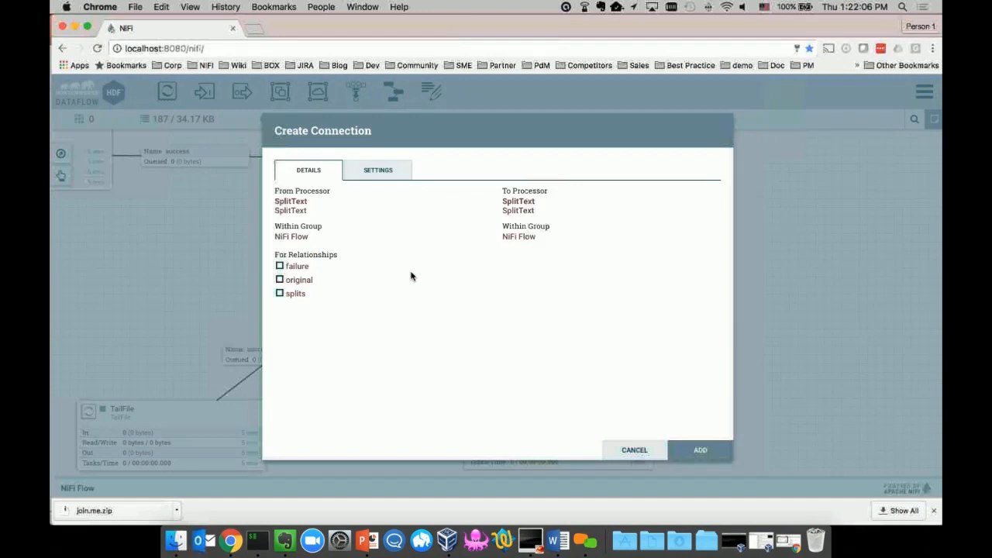
{"action": "left_click", "coordinate": [279, 266]}
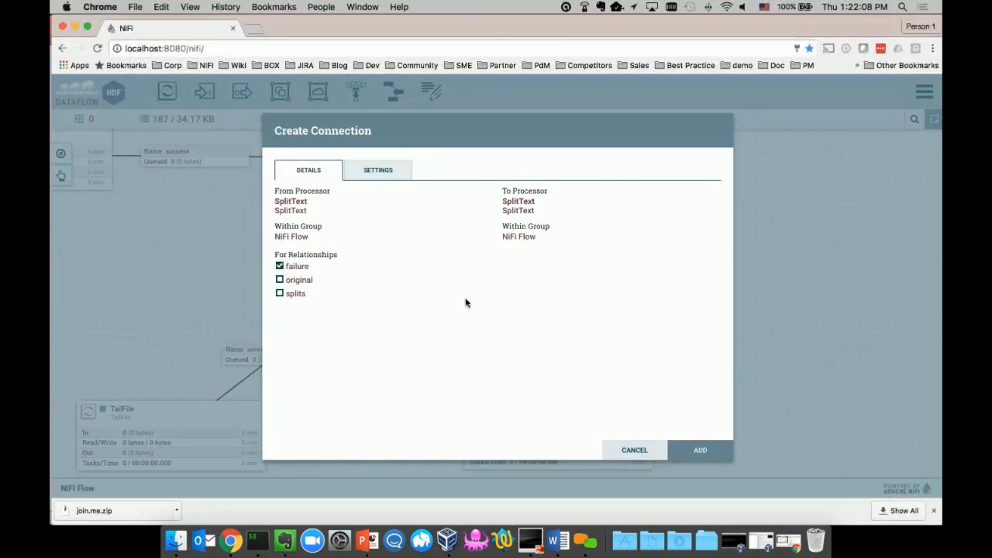
{"action": "left_click", "coordinate": [699, 450]}
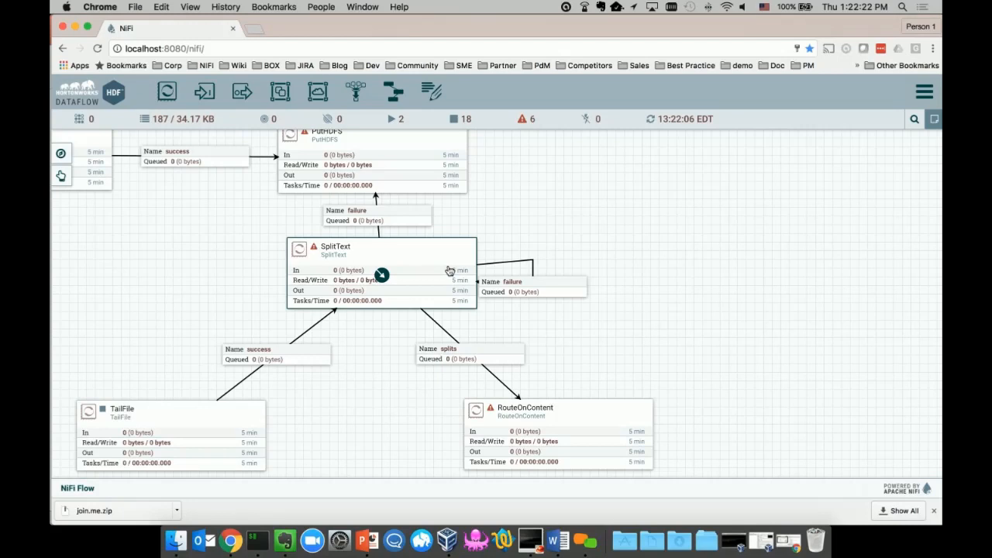
{"action": "double_click", "coordinate": [380, 271]}
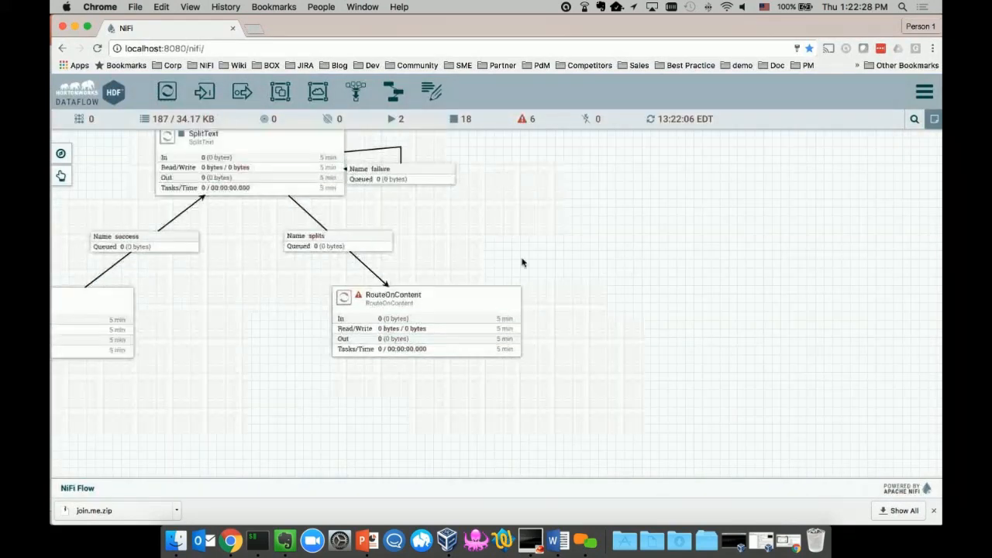
{"action": "mouse_move", "coordinate": [560, 258]}
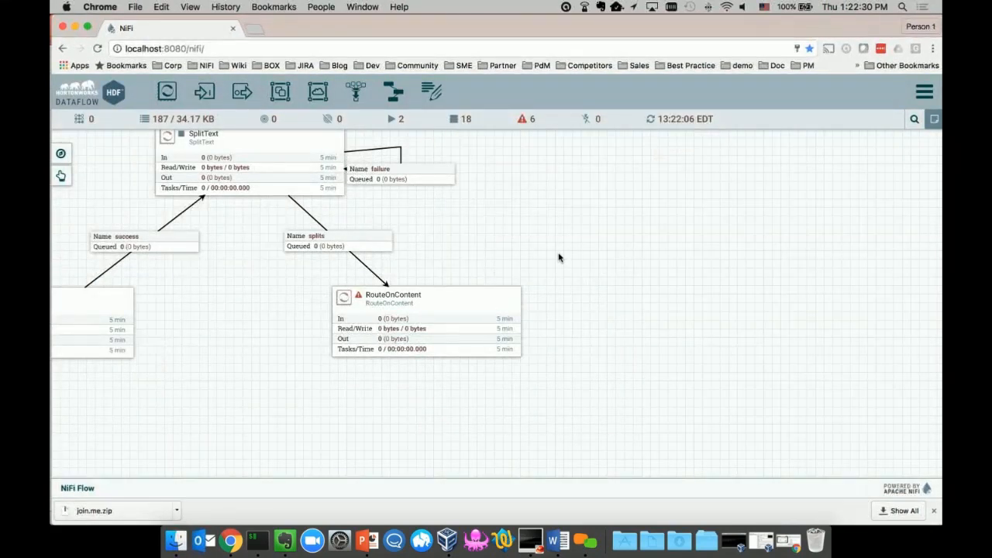
In RouteOnContent's properties, choose 'content must contain match' for Match Requirement.
{"action": "right_click", "coordinate": [426, 322]}
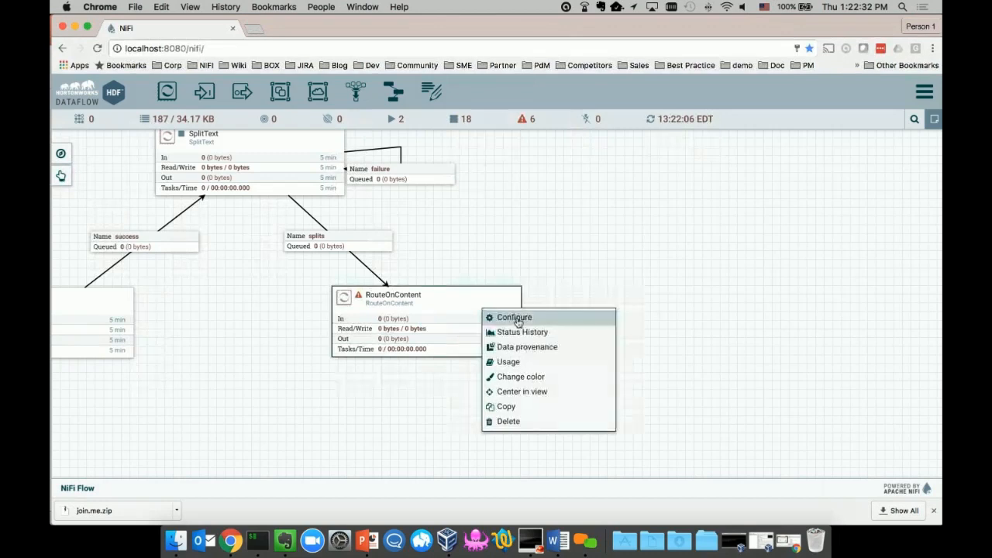
{"action": "left_click", "coordinate": [514, 317]}
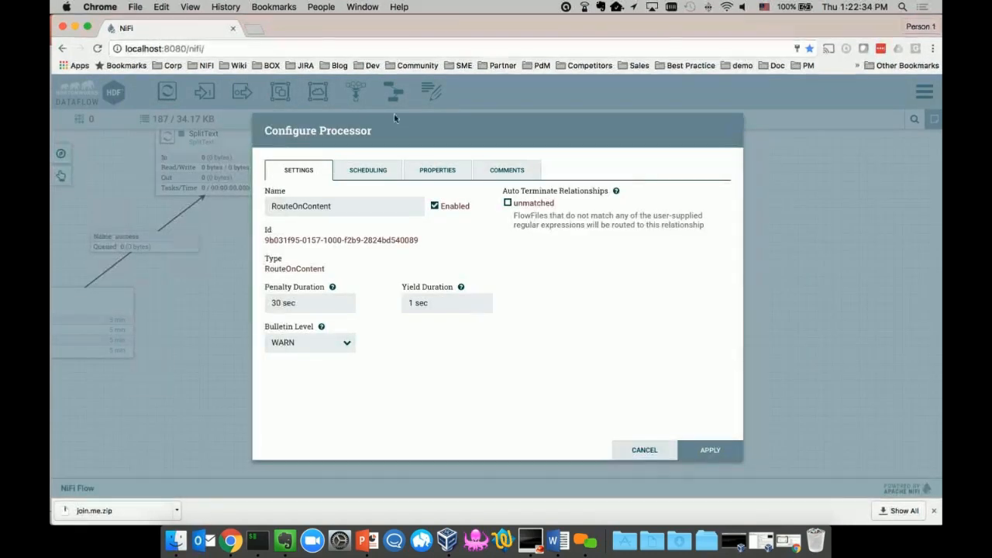
{"action": "left_click", "coordinate": [438, 169]}
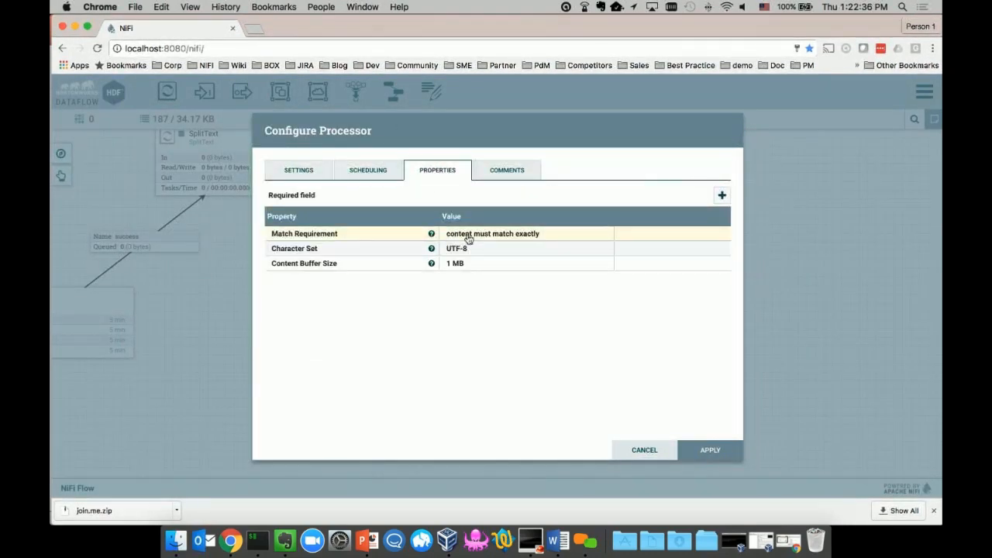
{"action": "left_click", "coordinate": [492, 233]}
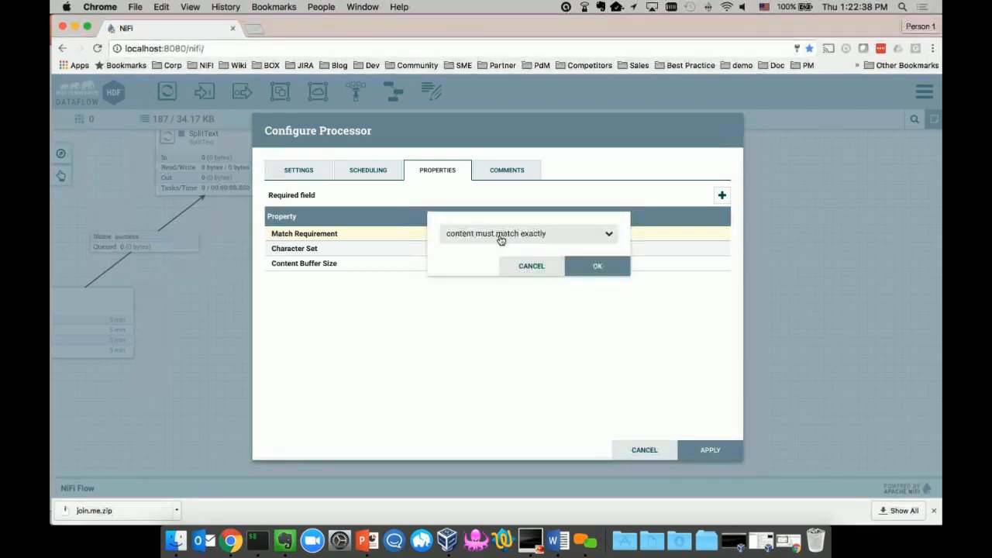
{"action": "left_click", "coordinate": [528, 233]}
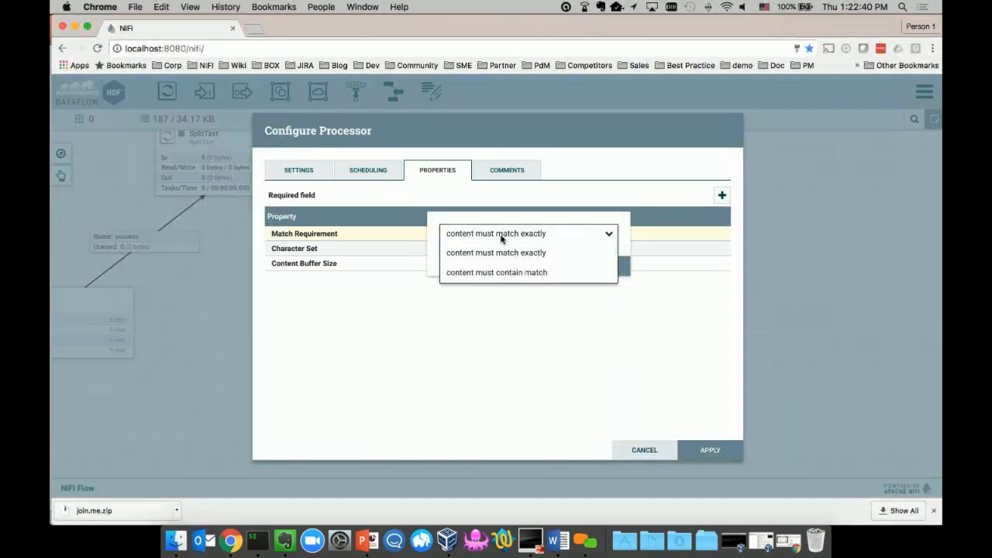
{"action": "mouse_move", "coordinate": [523, 280]}
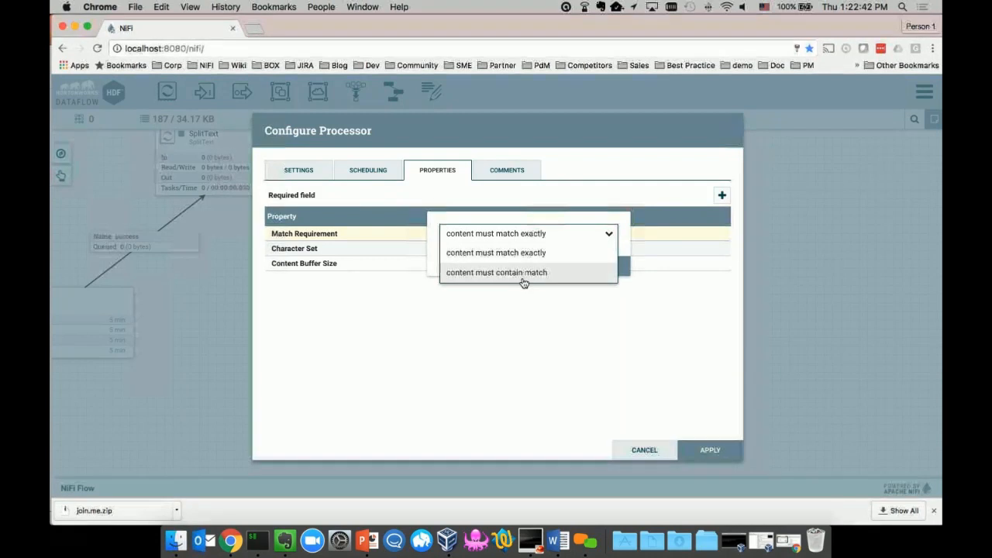
{"action": "left_click", "coordinate": [496, 272]}
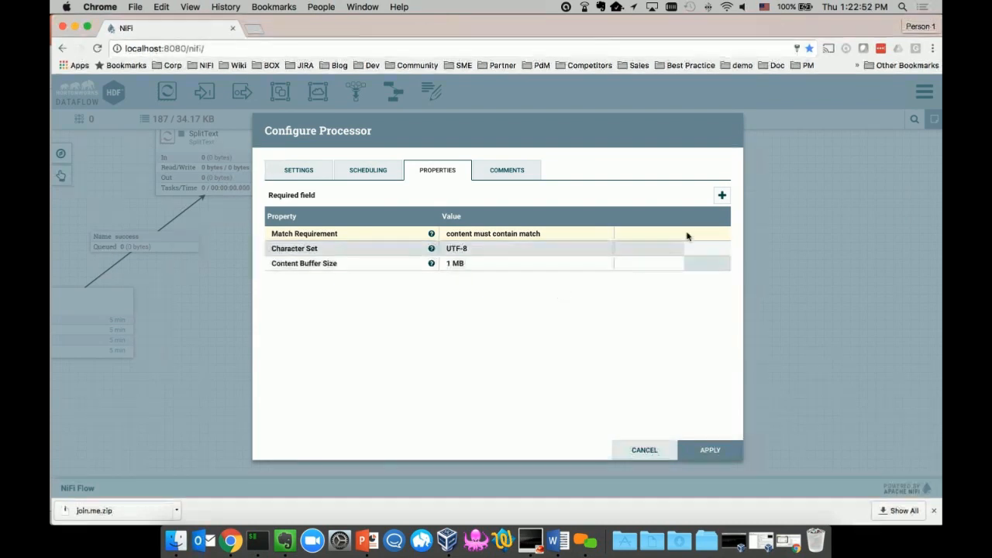
Add an INFO property to RouteOnContent with the pattern \bINFO\b.
{"action": "left_click", "coordinate": [721, 194]}
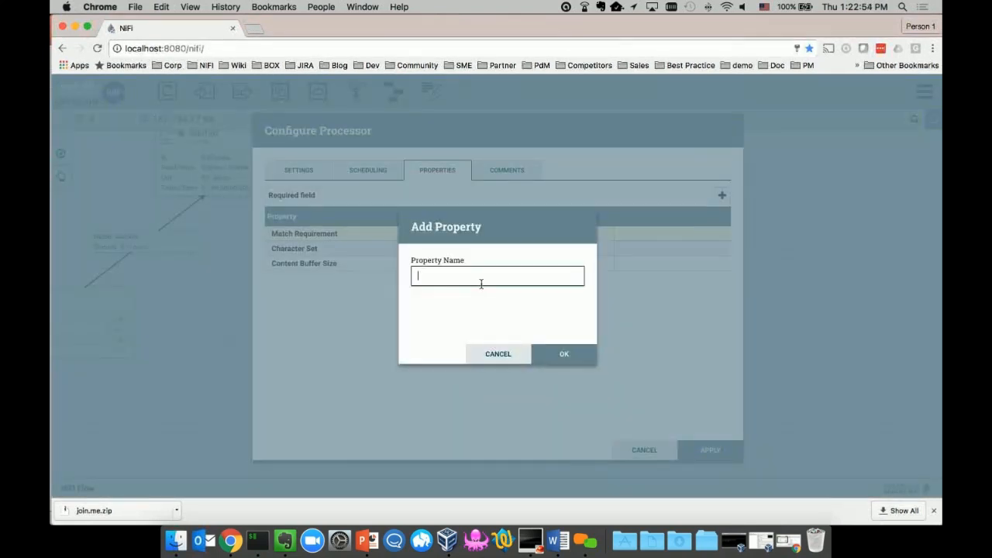
{"action": "type", "text": "INFO"}
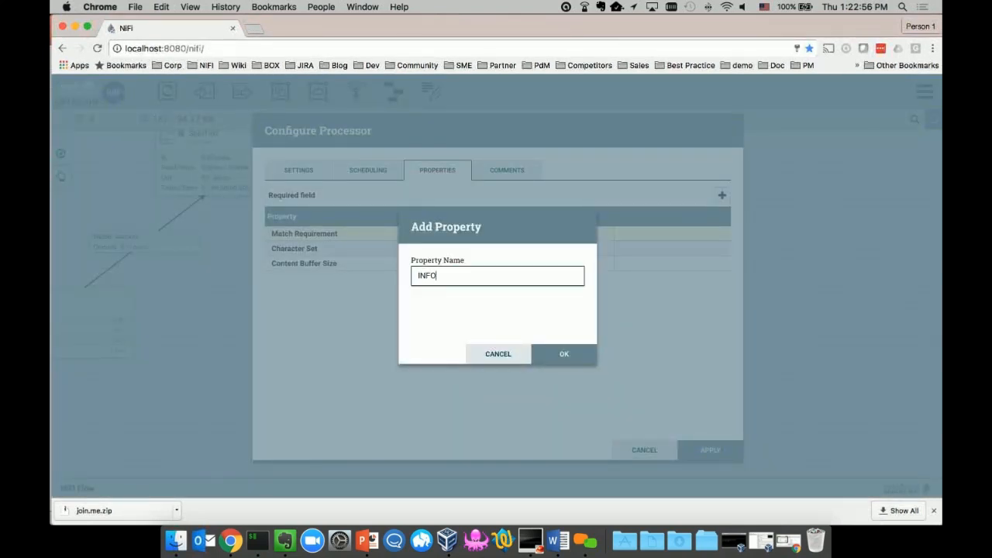
{"action": "left_click", "coordinate": [563, 353]}
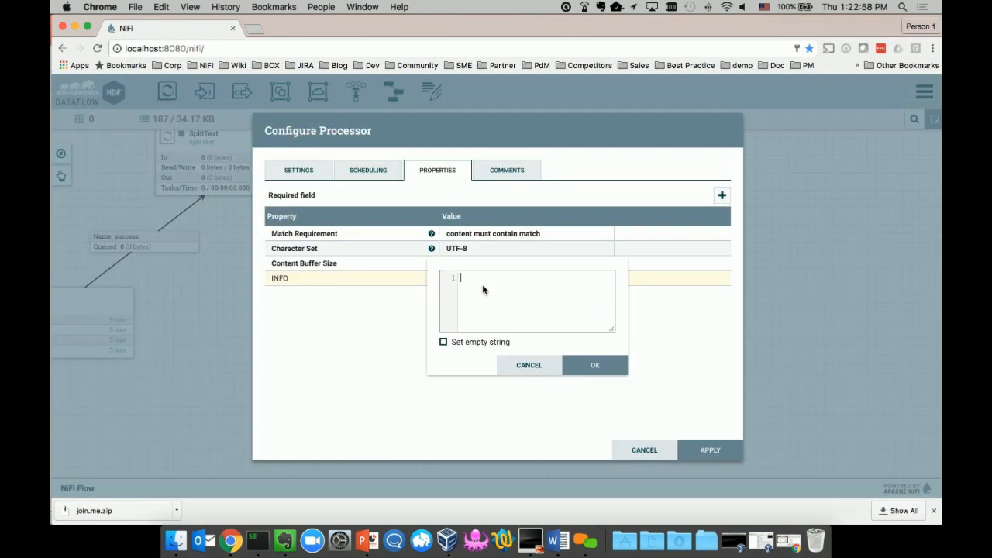
{"action": "type", "text": "\\b"}
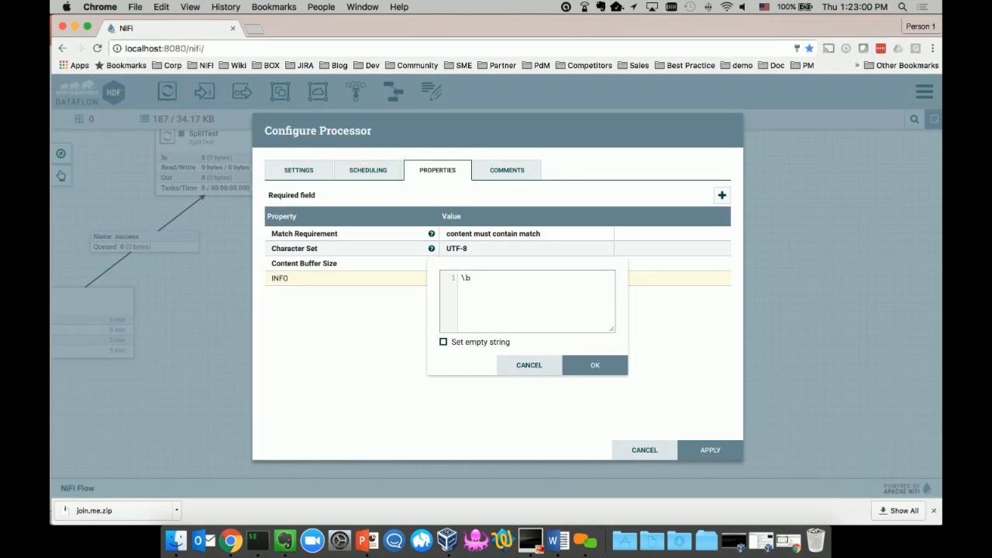
{"action": "type", "text": "INFO\\b"}
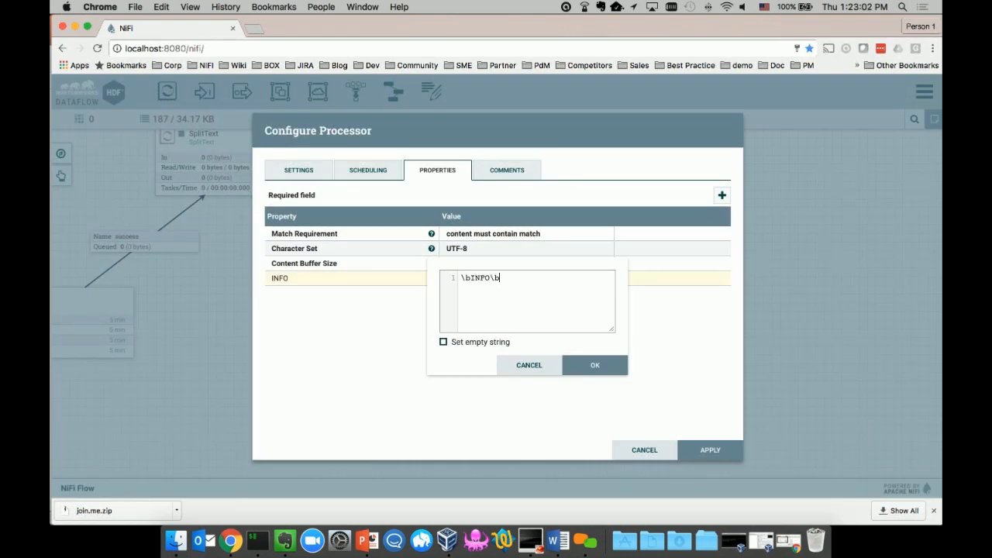
{"action": "left_click", "coordinate": [594, 365]}
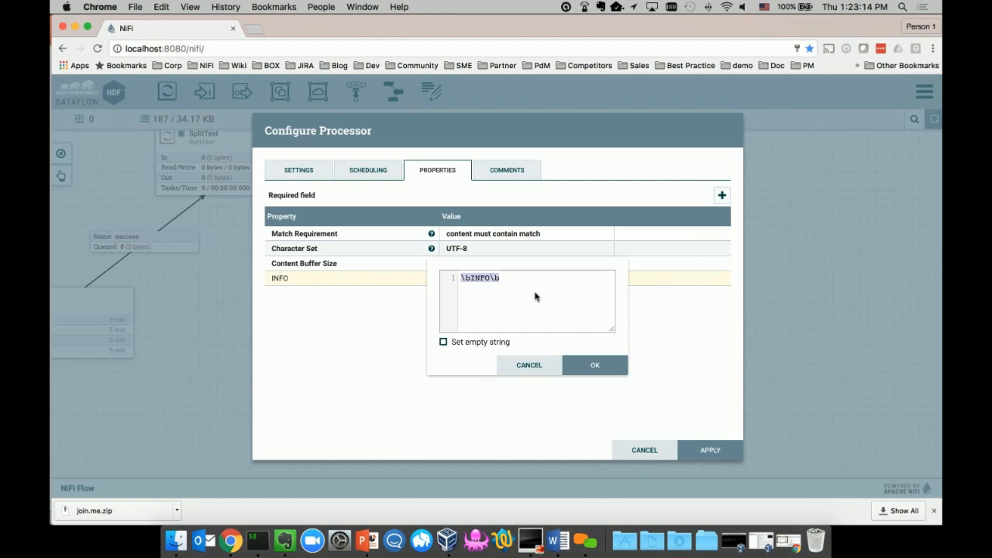
{"action": "left_click", "coordinate": [595, 365]}
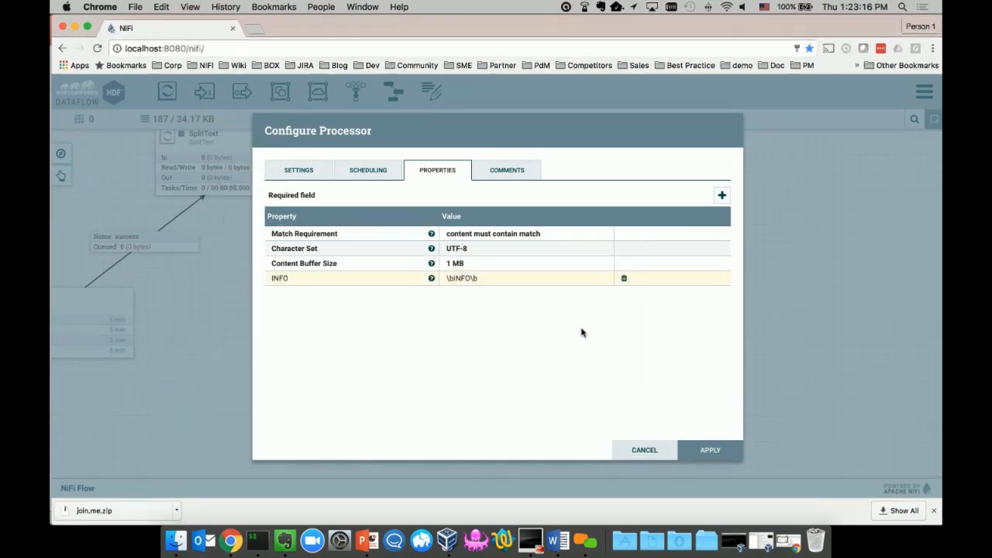
Add a WARN property with the pattern \bWARN\b.
{"action": "left_click", "coordinate": [721, 194]}
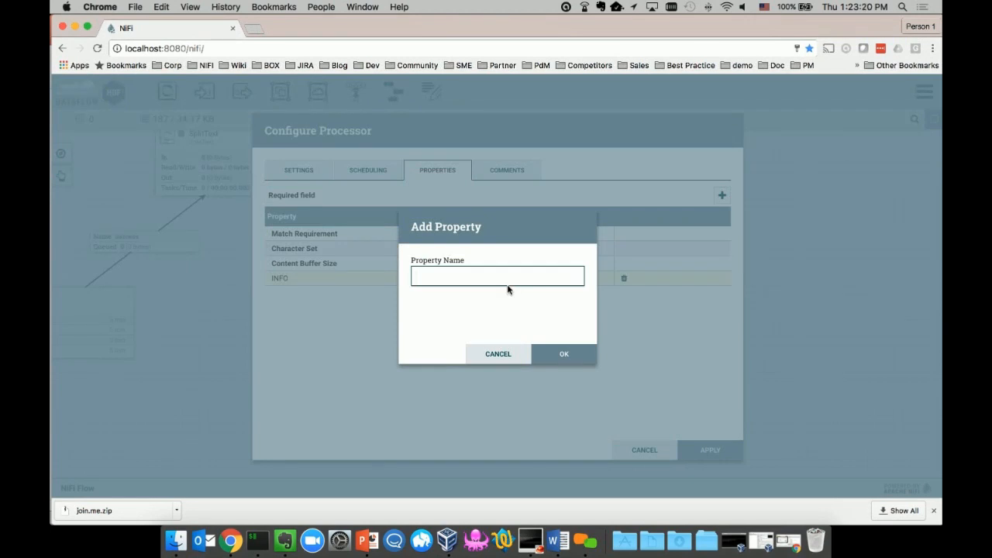
{"action": "type", "text": "WARN"}
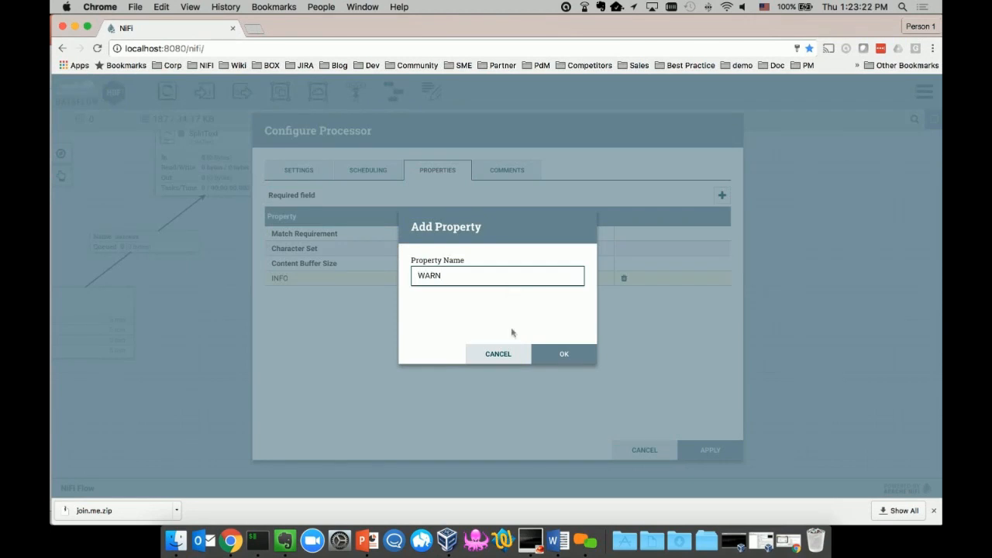
{"action": "left_click", "coordinate": [564, 353]}
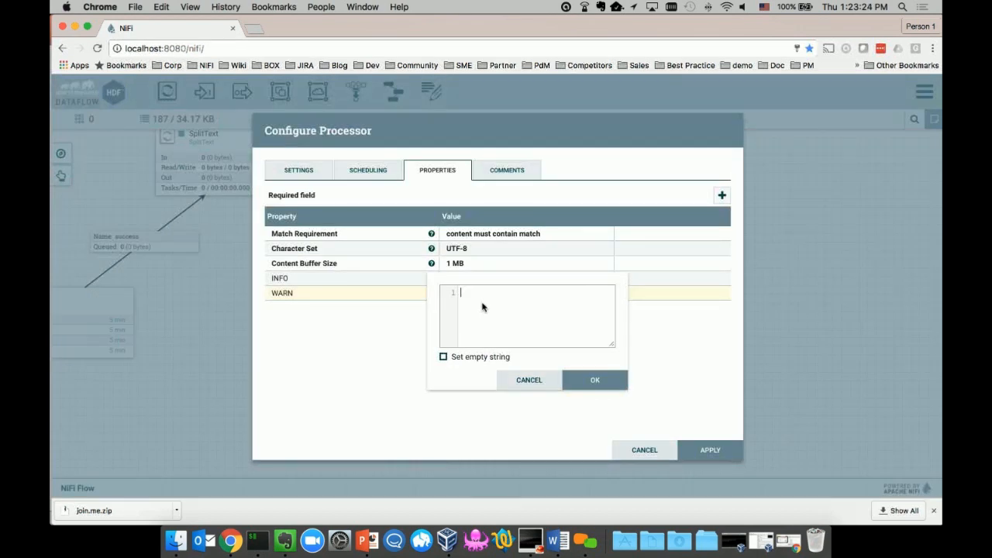
{"action": "type", "text": "\\bWARN\\b"}
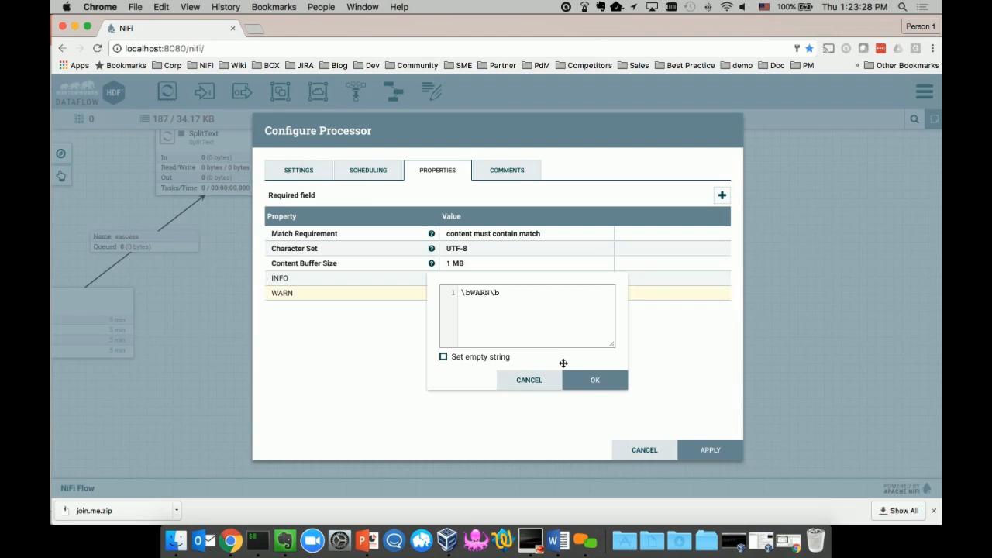
Add an ERROR property with the pattern \bERROR\b.
{"action": "left_click", "coordinate": [721, 195]}
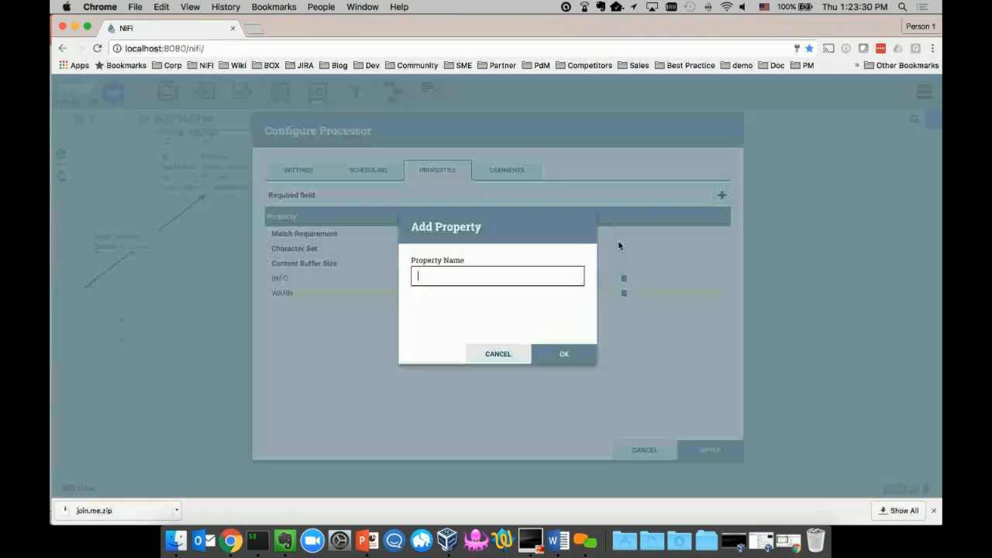
{"action": "type", "text": "ERROR"}
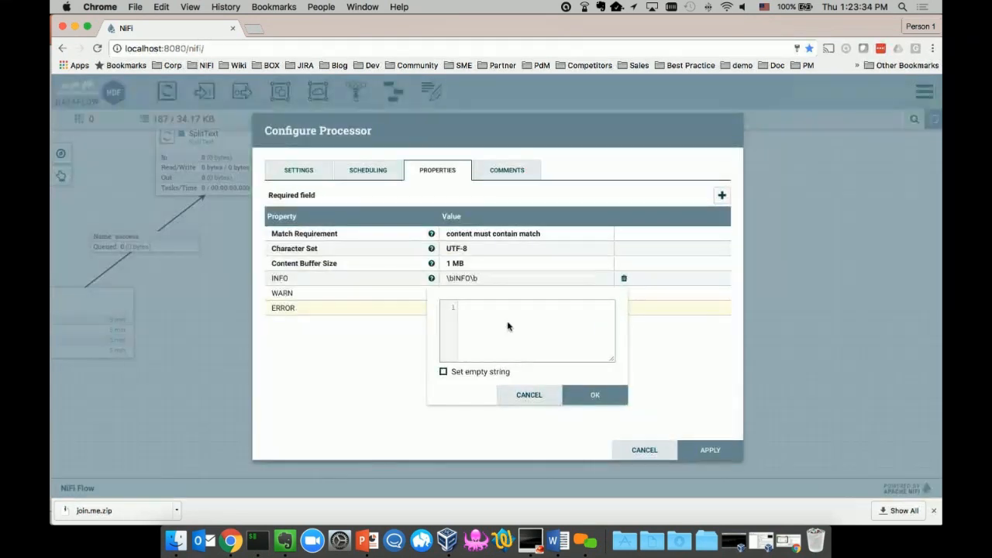
{"action": "type", "text": "\\bERROR"}
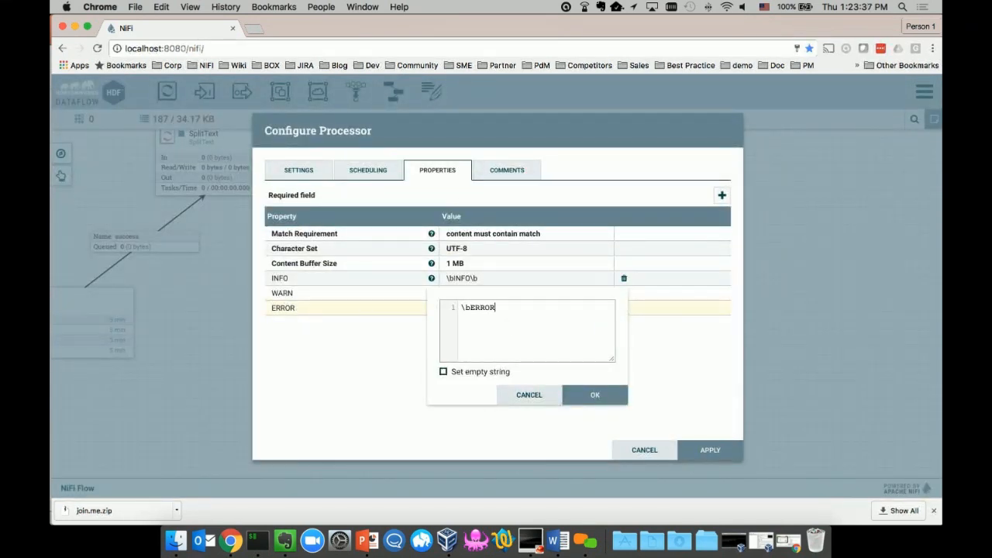
{"action": "type", "text": "\\b"}
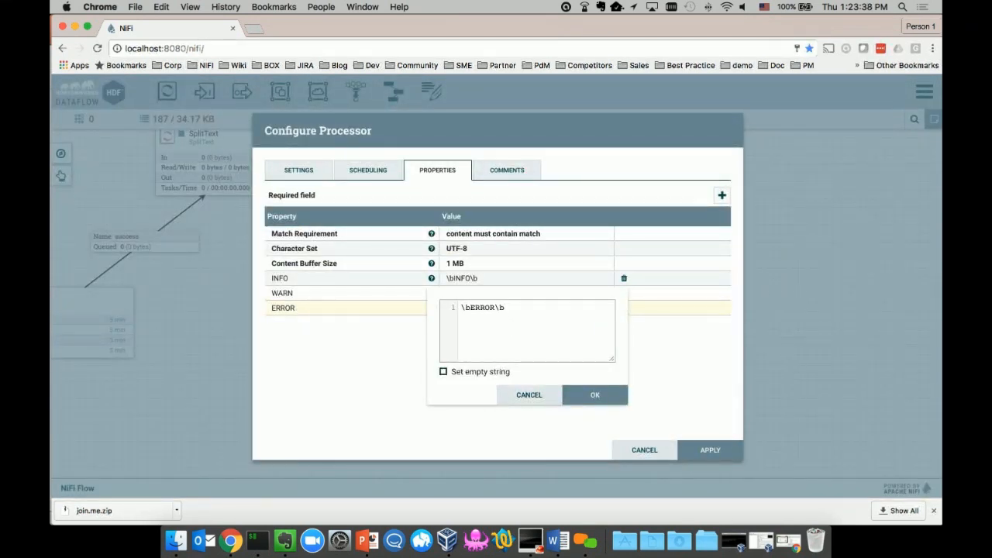
{"action": "left_click", "coordinate": [595, 395]}
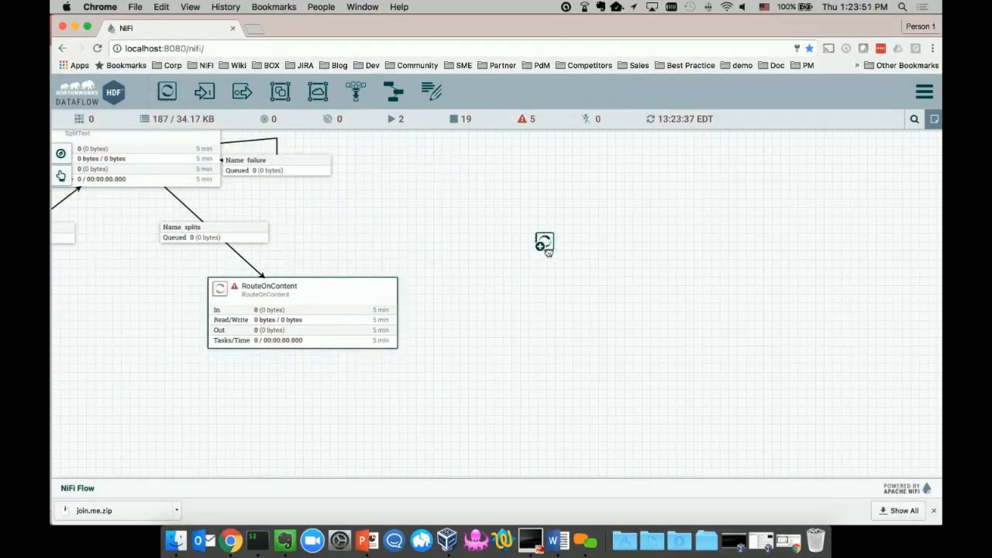
Filter the processor list for 'Pub' and add PublishKafka to the canvas.
{"action": "type", "text": "Publish"}
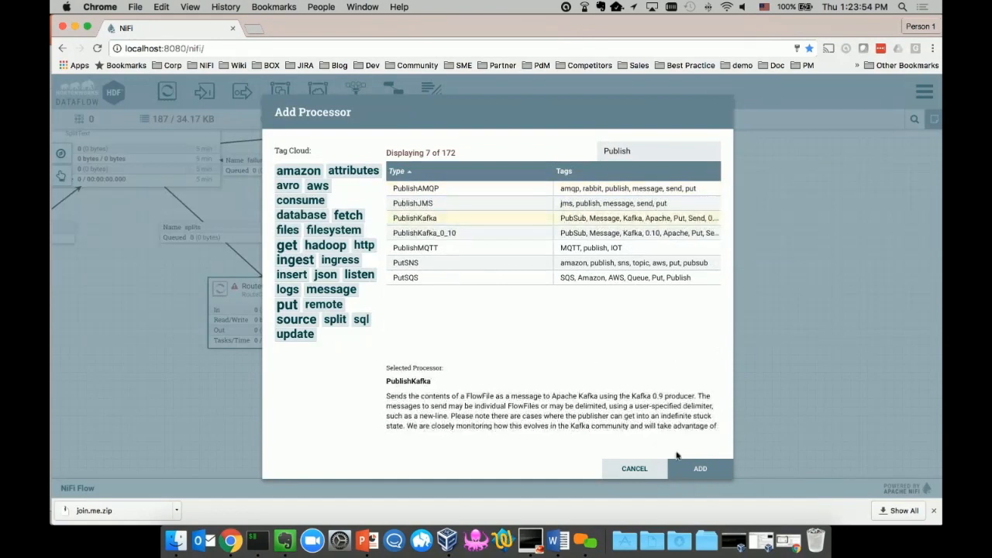
{"action": "mouse_move", "coordinate": [698, 469]}
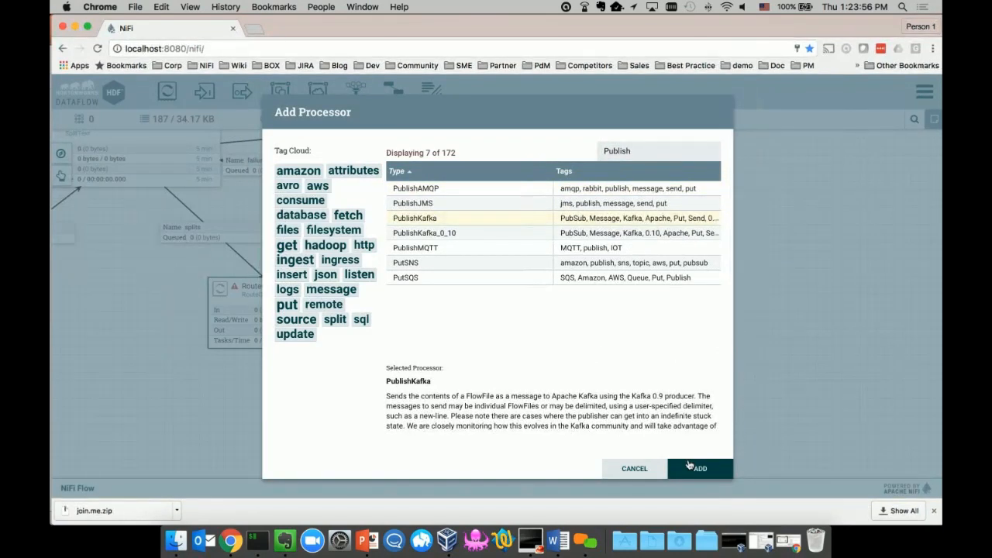
{"action": "left_click", "coordinate": [698, 468]}
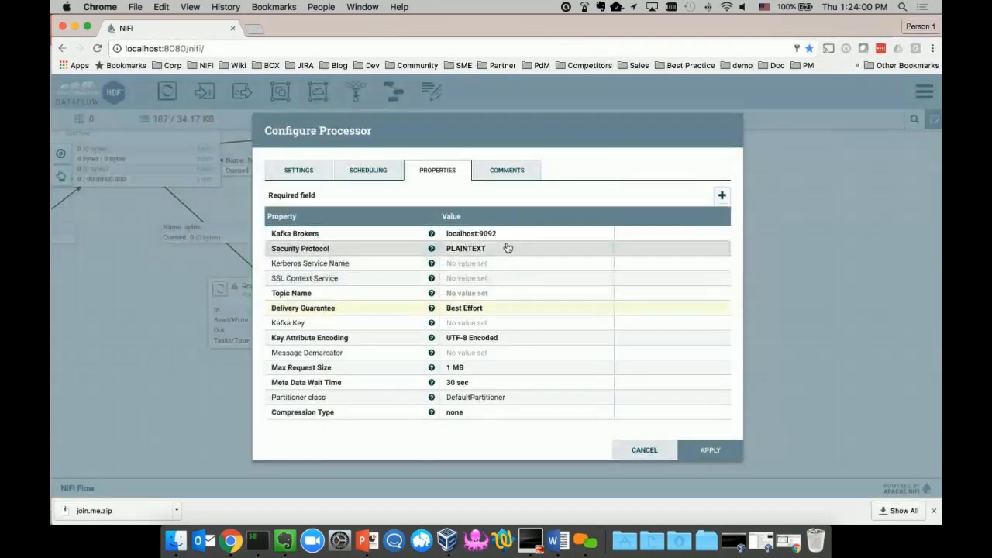
Set PublishKafka's Kafka Brokers to sandbox.hortonworks.com:6667.
{"action": "left_click", "coordinate": [471, 233]}
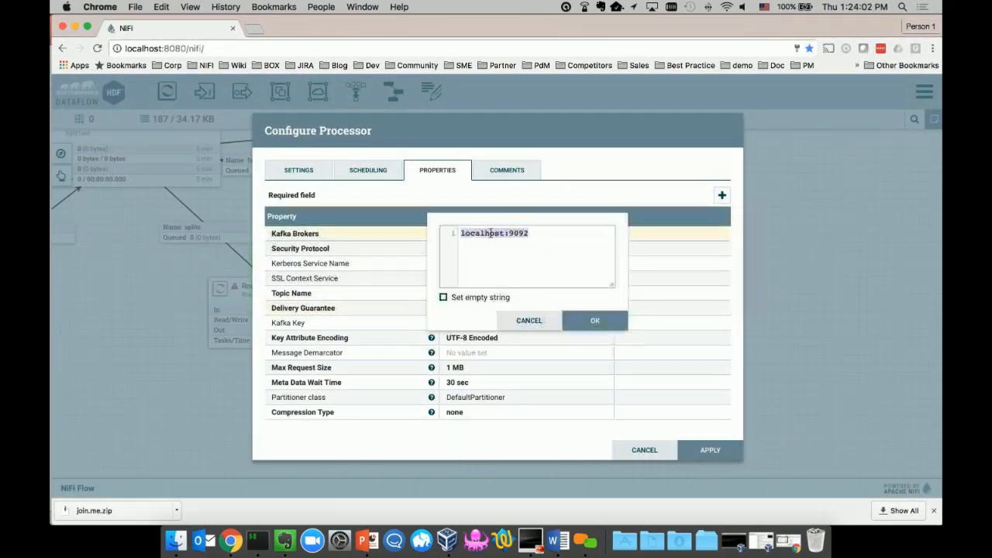
{"action": "type", "text": "sandbox.hortonworks.com"}
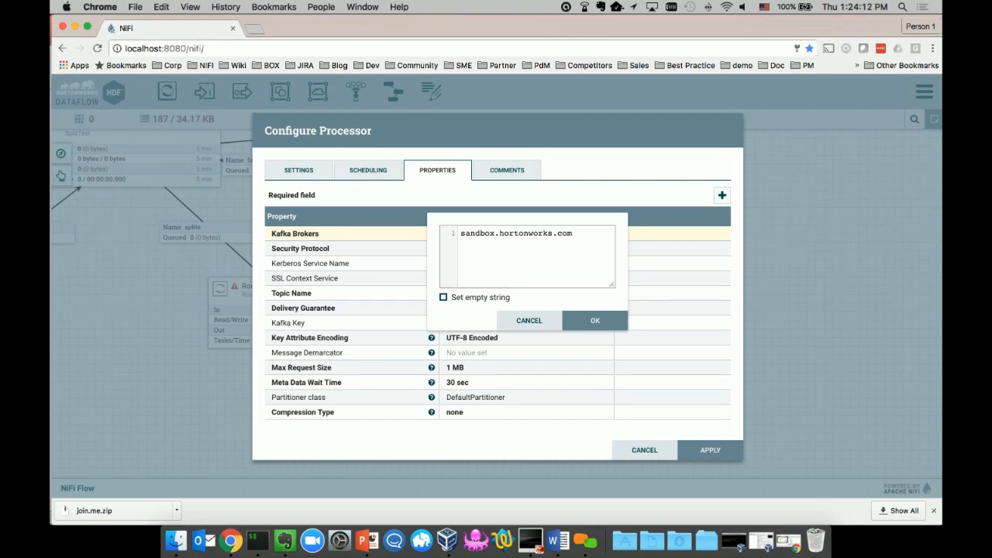
{"action": "type", "text": ":6"}
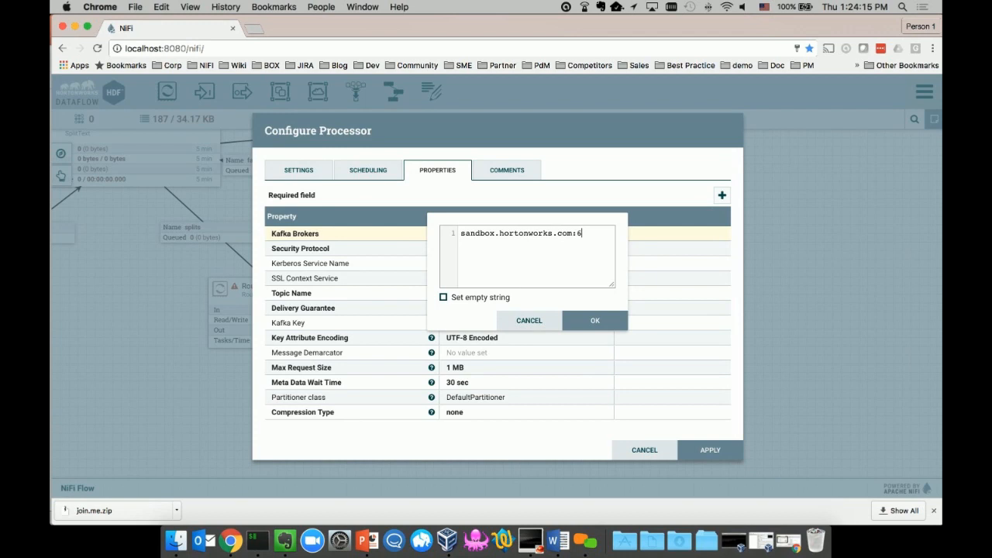
{"action": "type", "text": "667"}
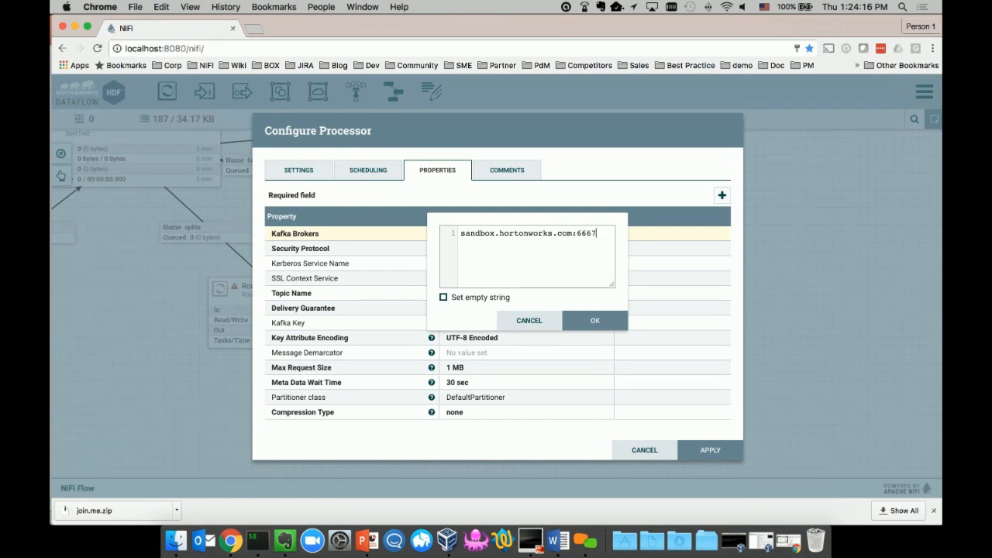
{"action": "left_click", "coordinate": [594, 320]}
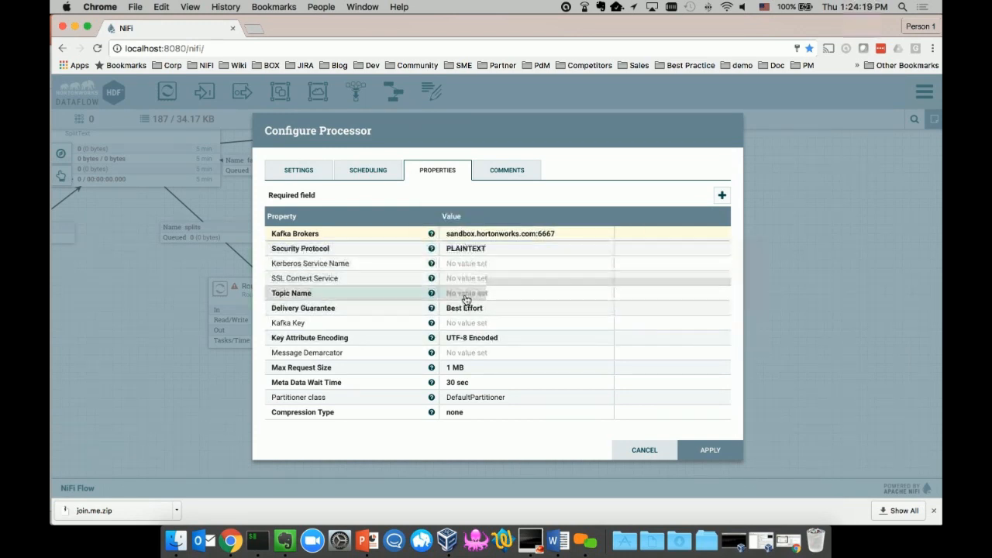
Set the PublishKafka topic names to INFO, ERROR and WARN.
{"action": "left_click", "coordinate": [527, 293]}
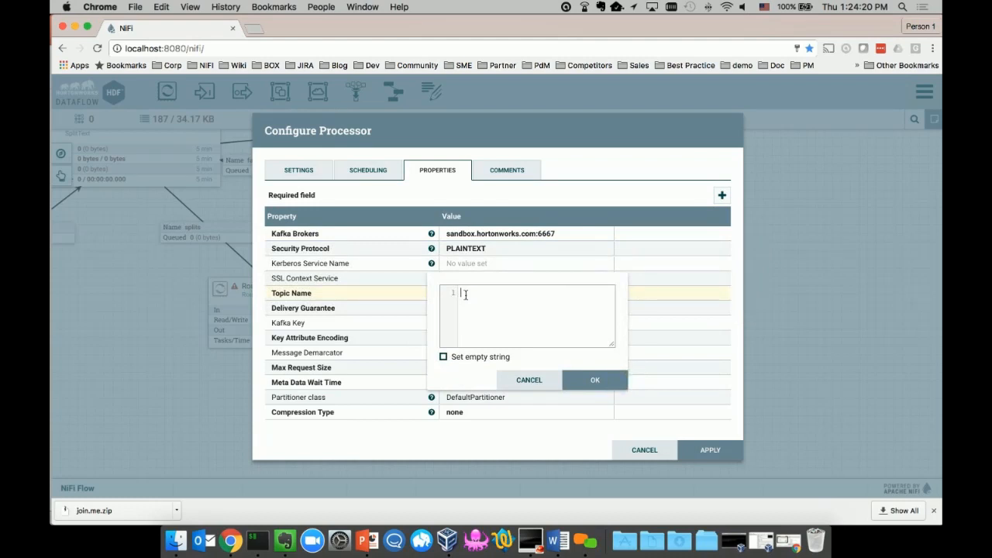
{"action": "type", "text": "INFO"}
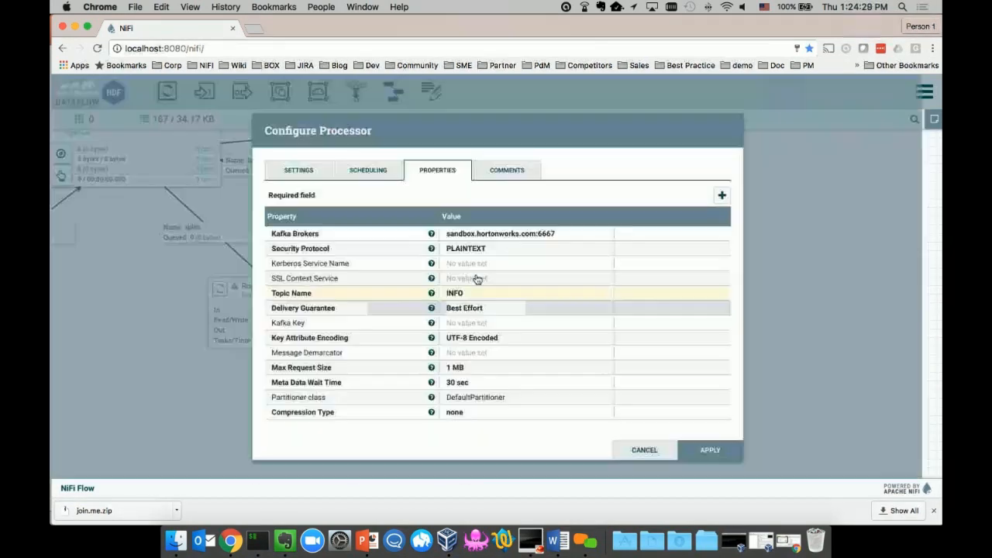
{"action": "left_click", "coordinate": [527, 293]}
{"action": "type", "text": "ERROR"}
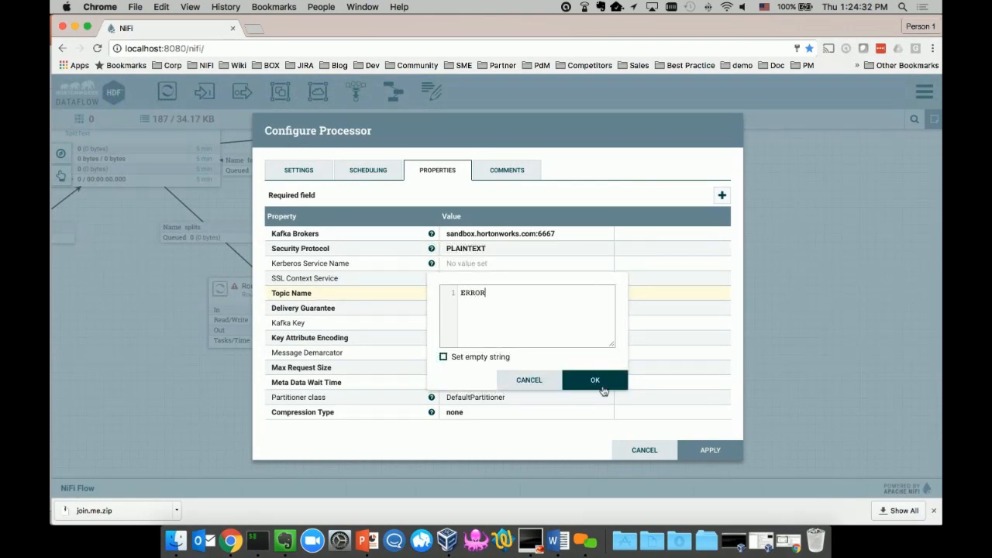
{"action": "left_click", "coordinate": [595, 380]}
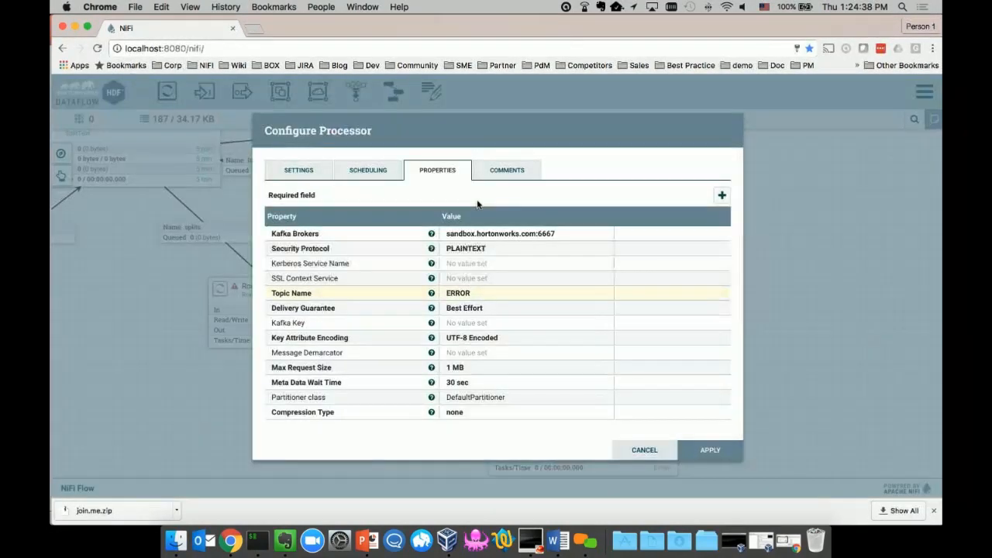
{"action": "left_click", "coordinate": [527, 293]}
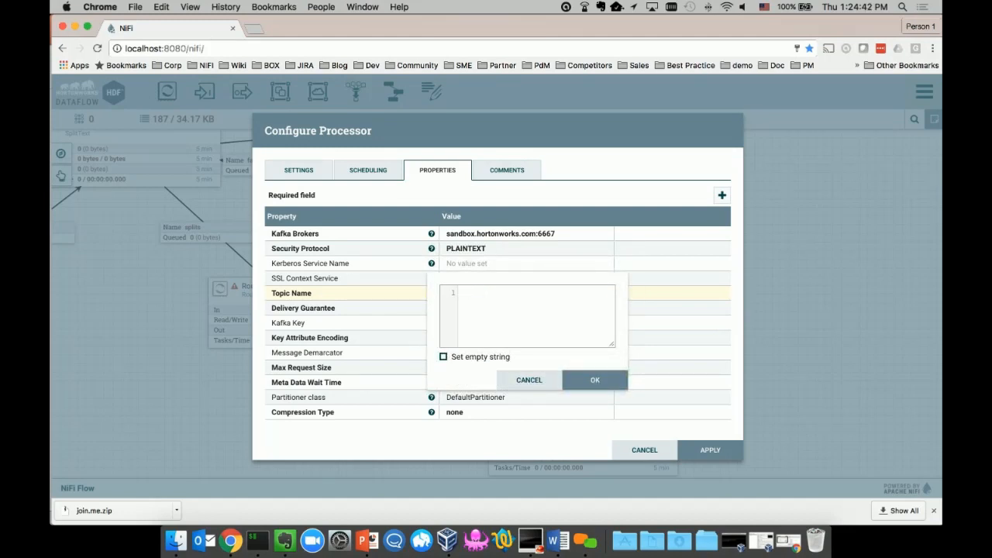
{"action": "type", "text": "WARN"}
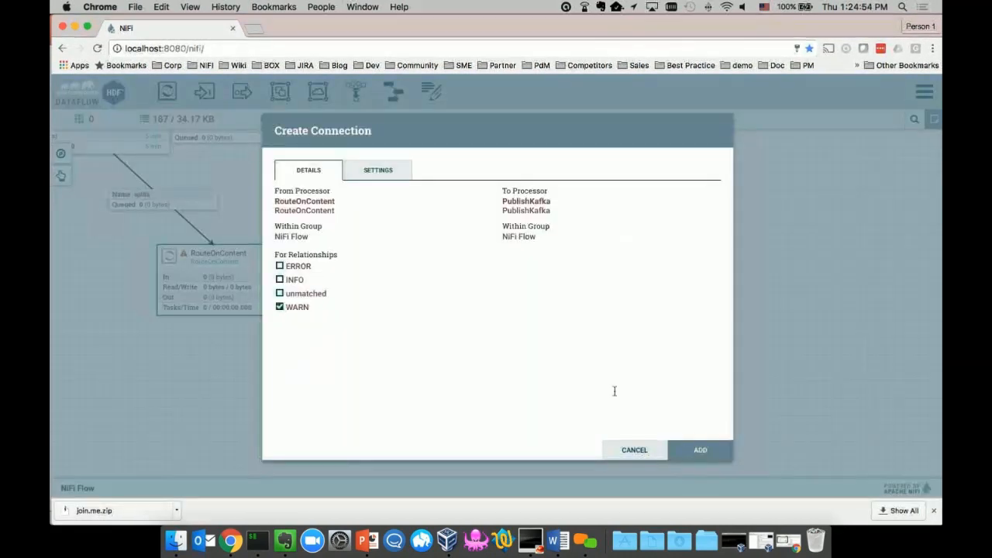
Add RouteOnContent-to-PublishKafka connections for the WARN and ERROR relationships.
{"action": "left_click", "coordinate": [698, 450]}
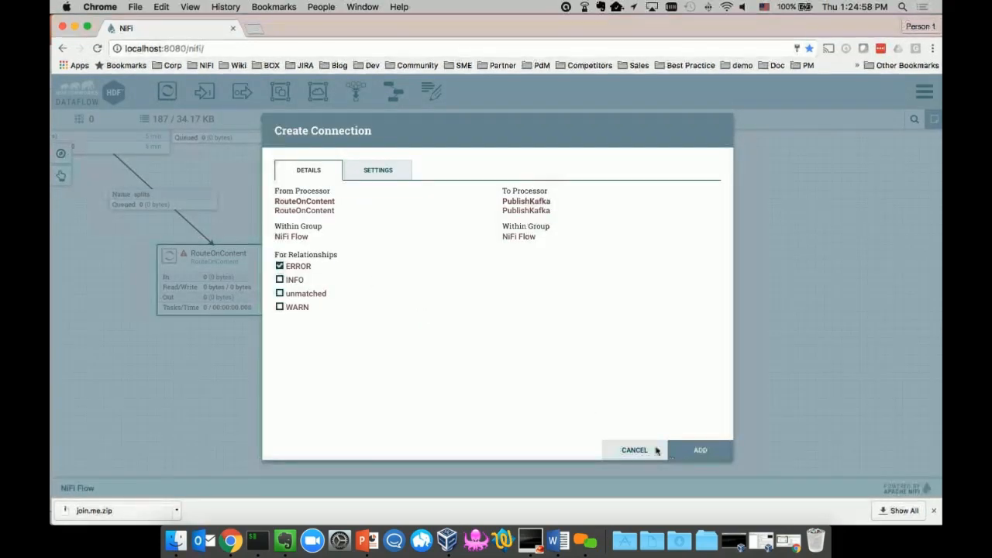
{"action": "left_click", "coordinate": [699, 450]}
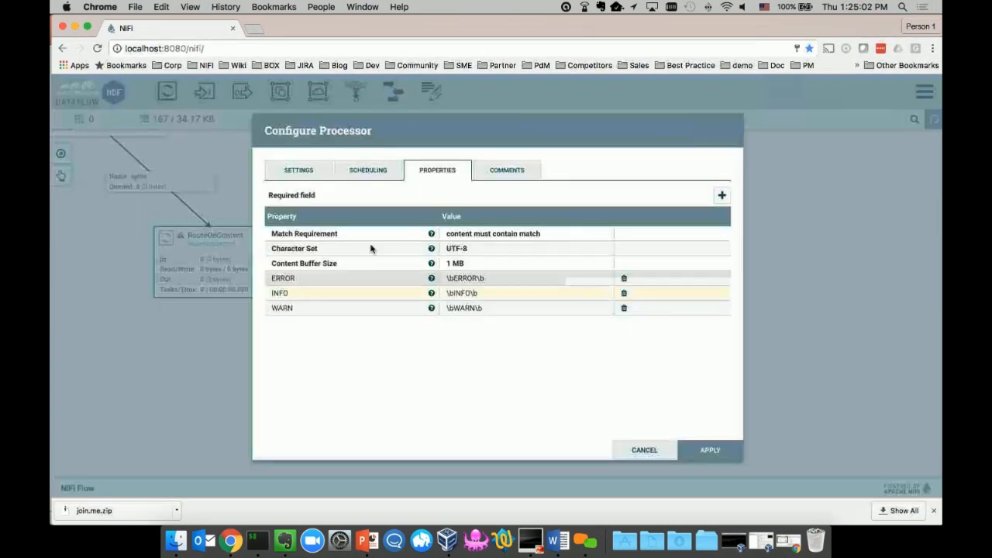
Auto-terminate RouteOnContent's unmatched relationship in Settings and apply.
{"action": "left_click", "coordinate": [298, 170]}
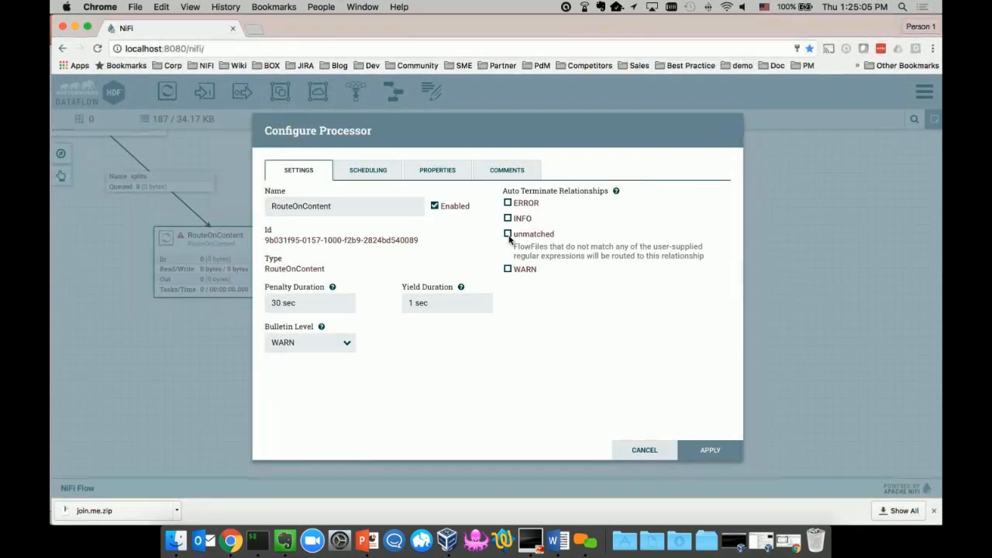
{"action": "left_click", "coordinate": [508, 234]}
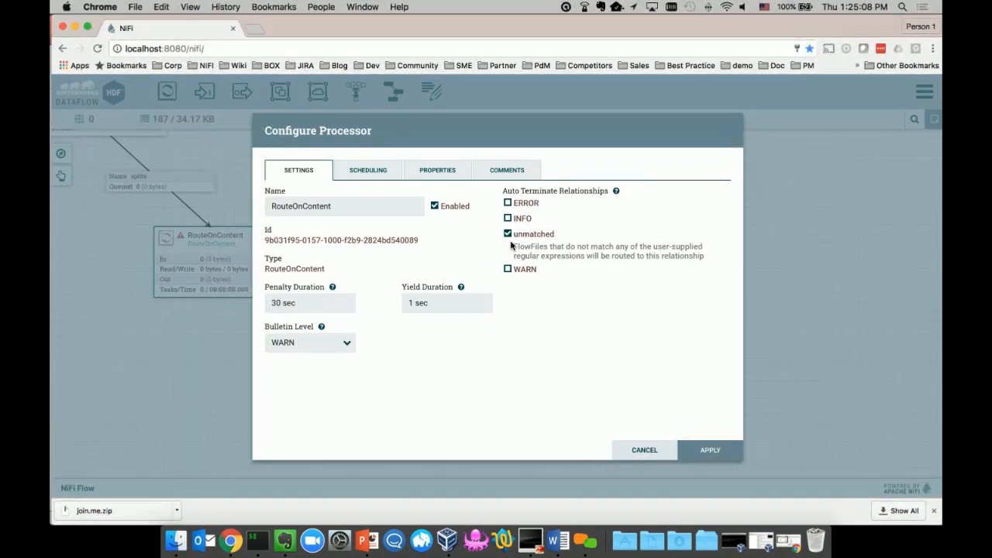
{"action": "left_click", "coordinate": [709, 450]}
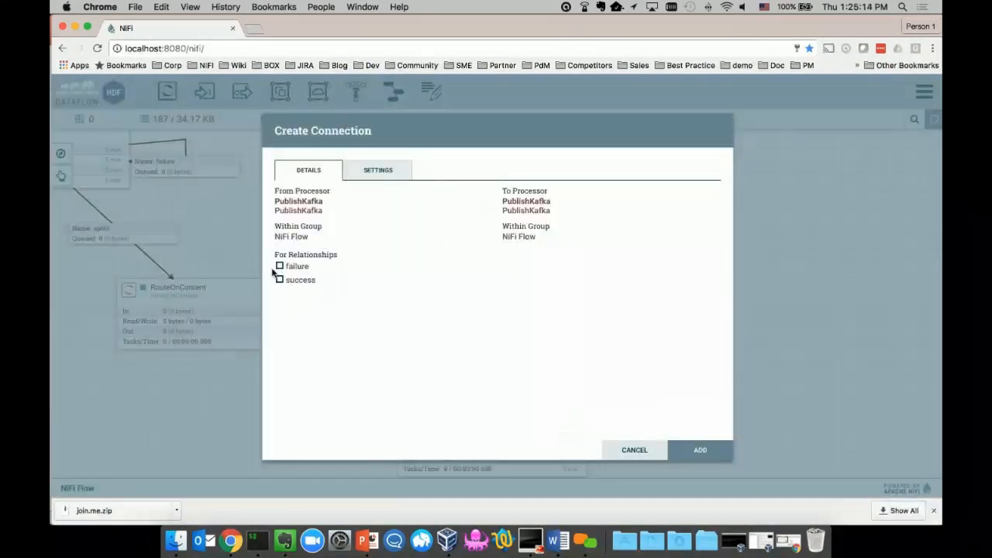
Create failure self-loop connections on the PublishKafka processors.
{"action": "left_click", "coordinate": [279, 266]}
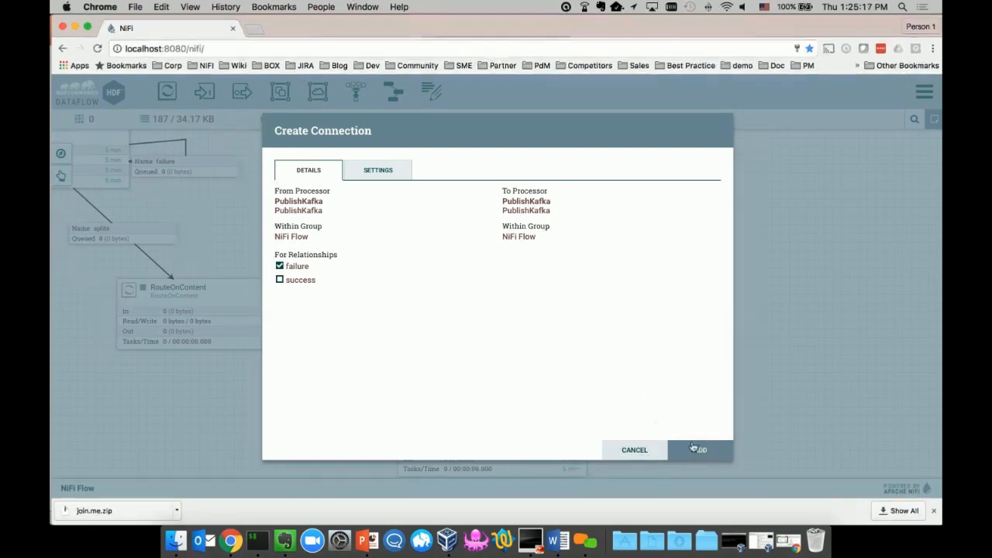
{"action": "left_click", "coordinate": [698, 449]}
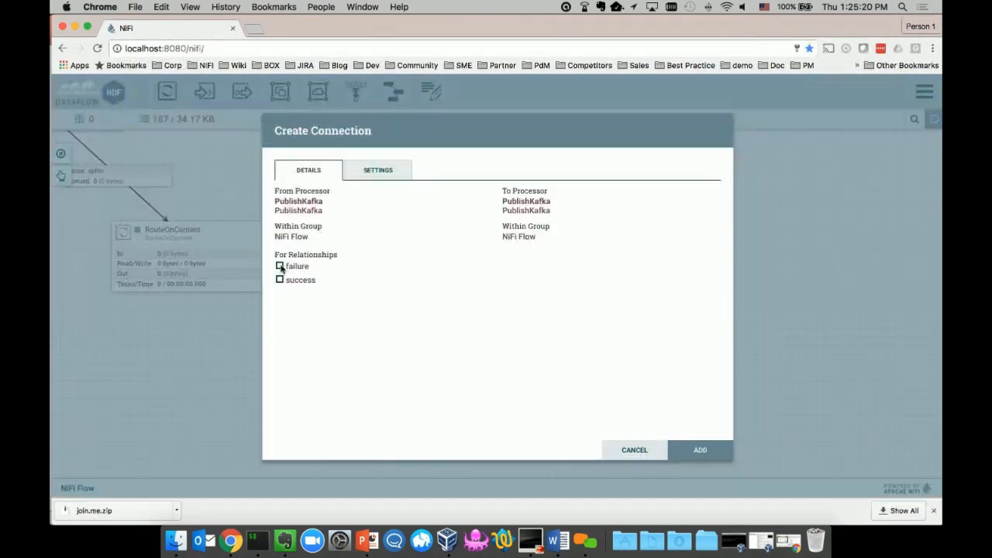
{"action": "left_click", "coordinate": [698, 450]}
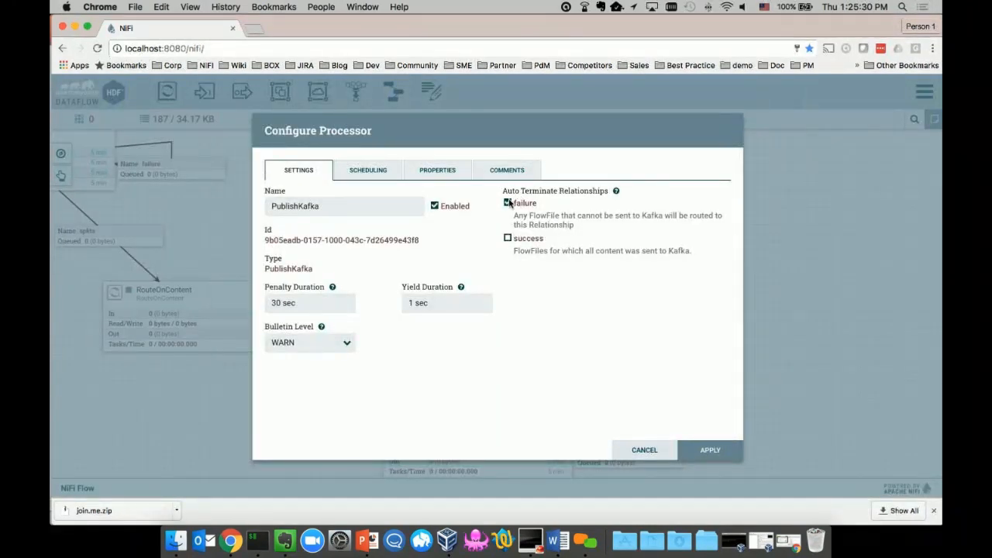
Auto-terminate PublishKafka's success relationship and apply the settings.
{"action": "left_click", "coordinate": [508, 238]}
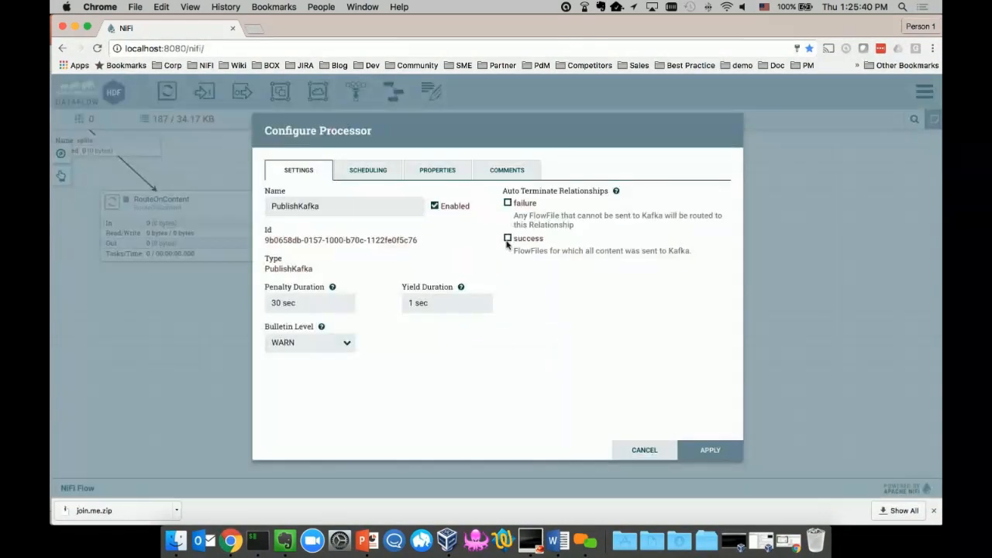
{"action": "left_click", "coordinate": [507, 238]}
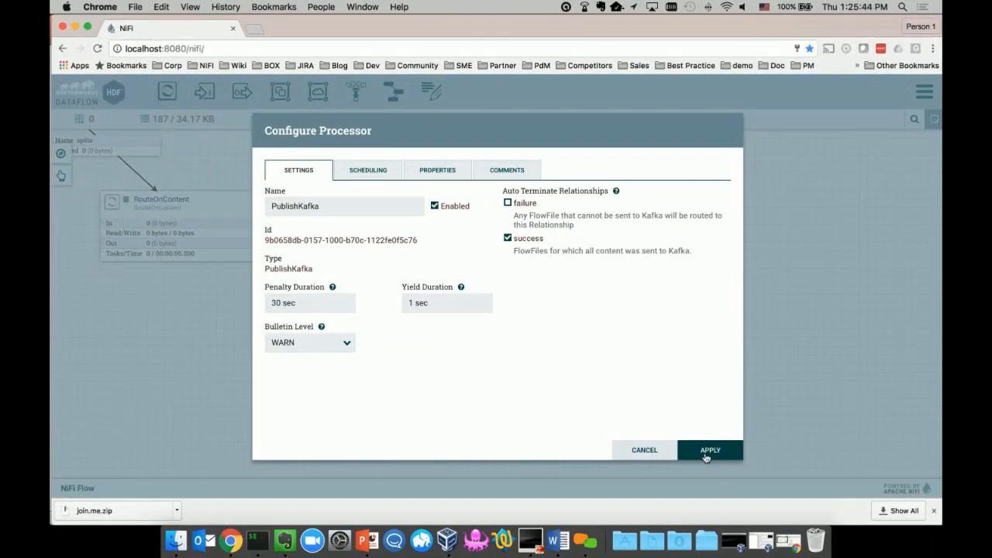
{"action": "left_click", "coordinate": [709, 450]}
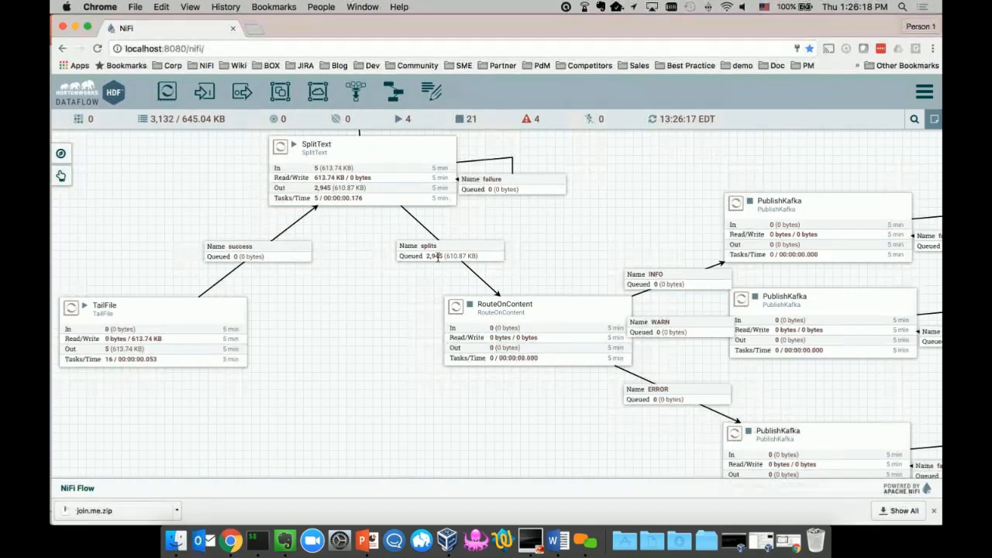
{"action": "mouse_move", "coordinate": [386, 292]}
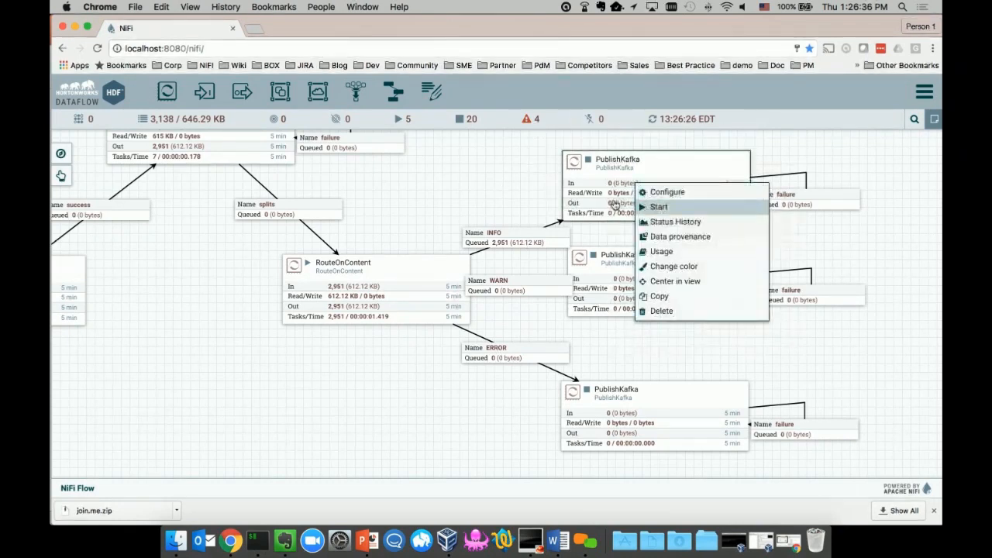
Start the INFO PublishKafka processor and bring up the WARN PublishKafka's actions.
{"action": "left_click", "coordinate": [658, 206]}
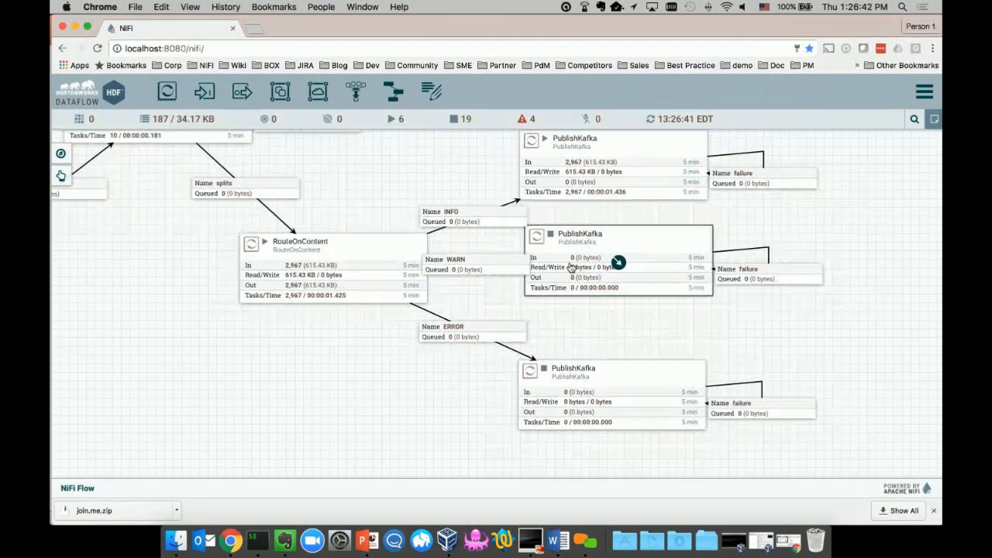
{"action": "right_click", "coordinate": [573, 371]}
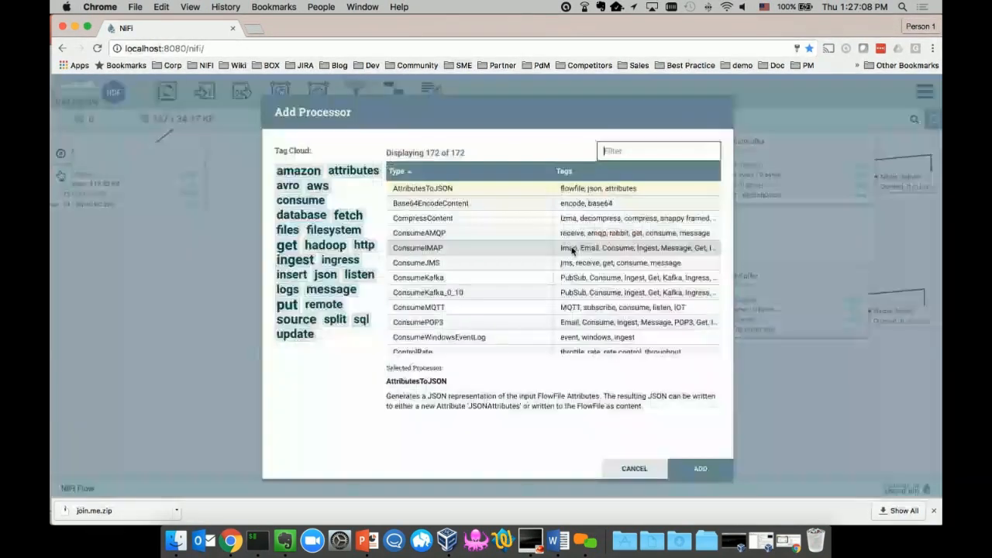
Add ConsumeKafka reading topic INFO from sandbox.hortonworks.com:6667 with group ID 9.
{"action": "type", "text": "consume"}
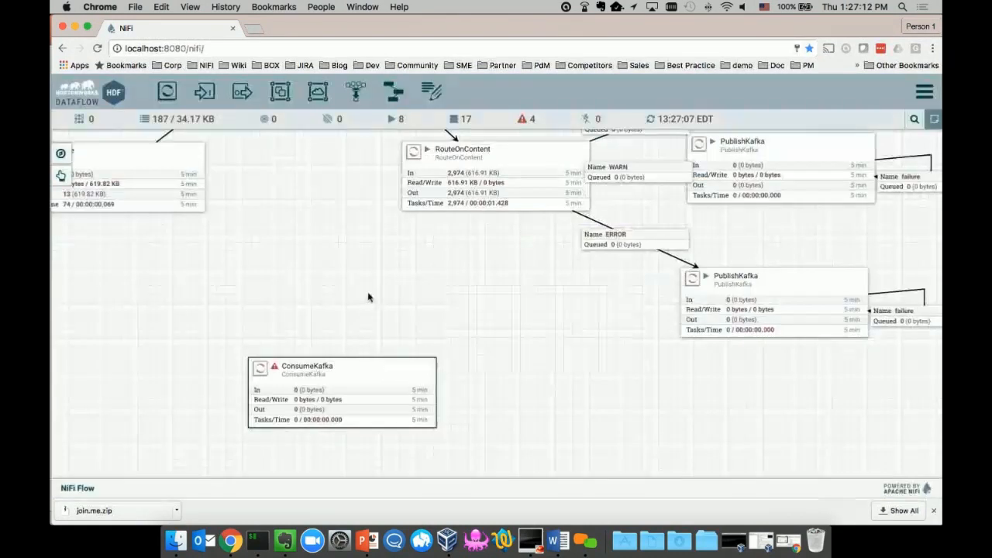
{"action": "double_click", "coordinate": [307, 366]}
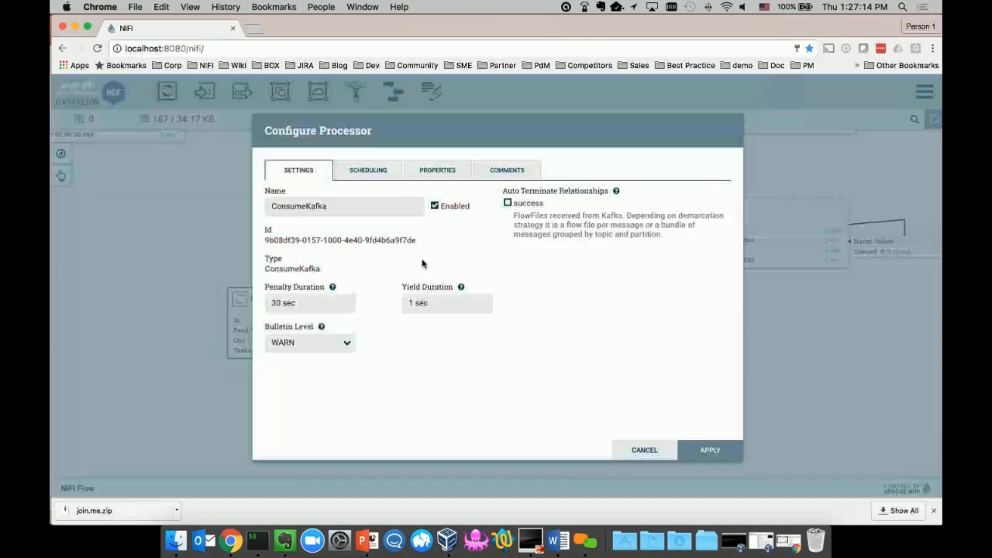
{"action": "left_click", "coordinate": [437, 170]}
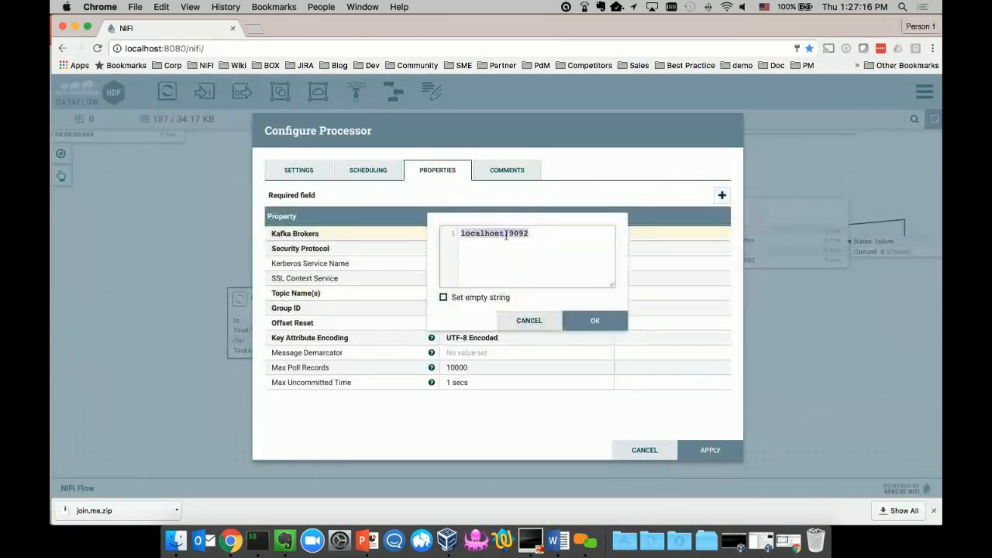
{"action": "type", "text": "sandbox.hortonwo"}
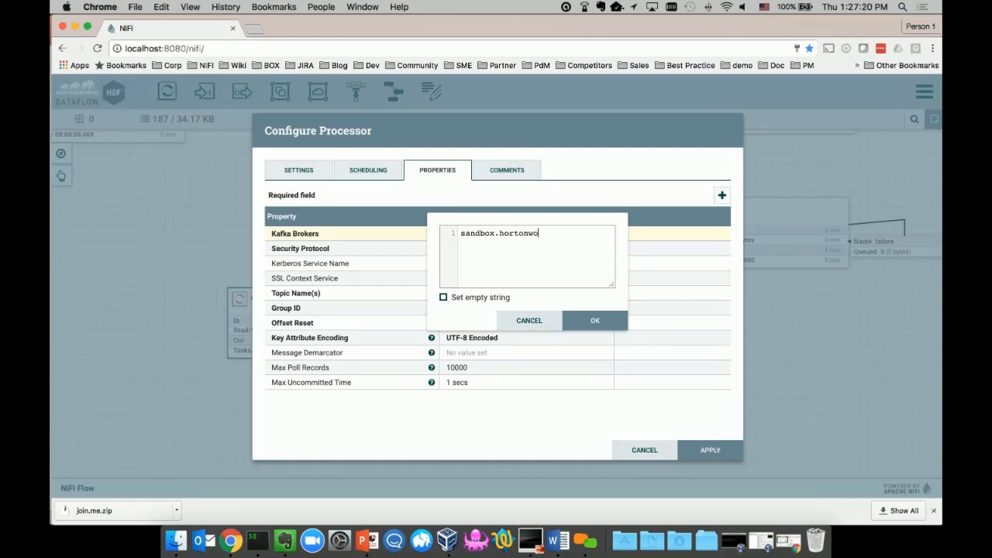
{"action": "type", "text": "rks.com:6667"}
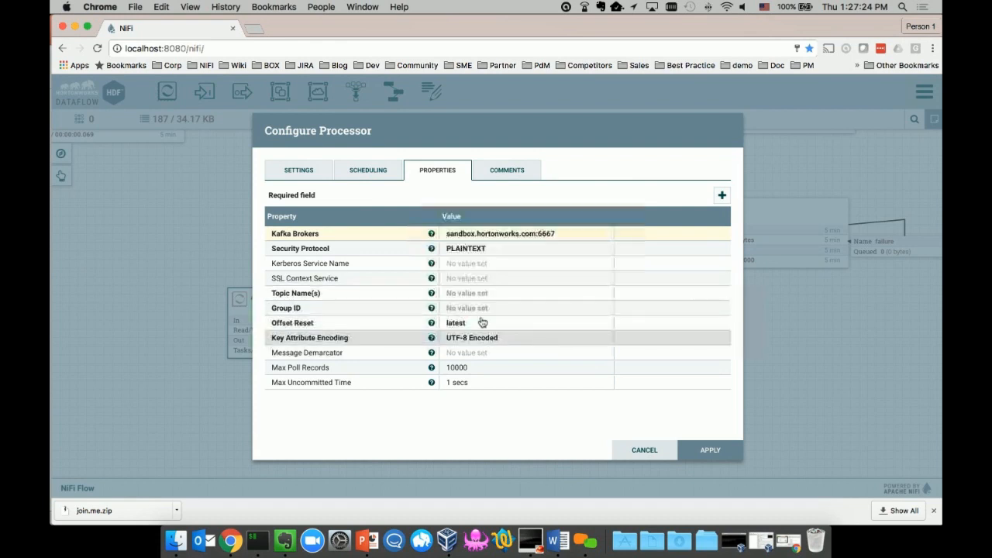
{"action": "left_click", "coordinate": [527, 293]}
{"action": "type", "text": "INFO"}
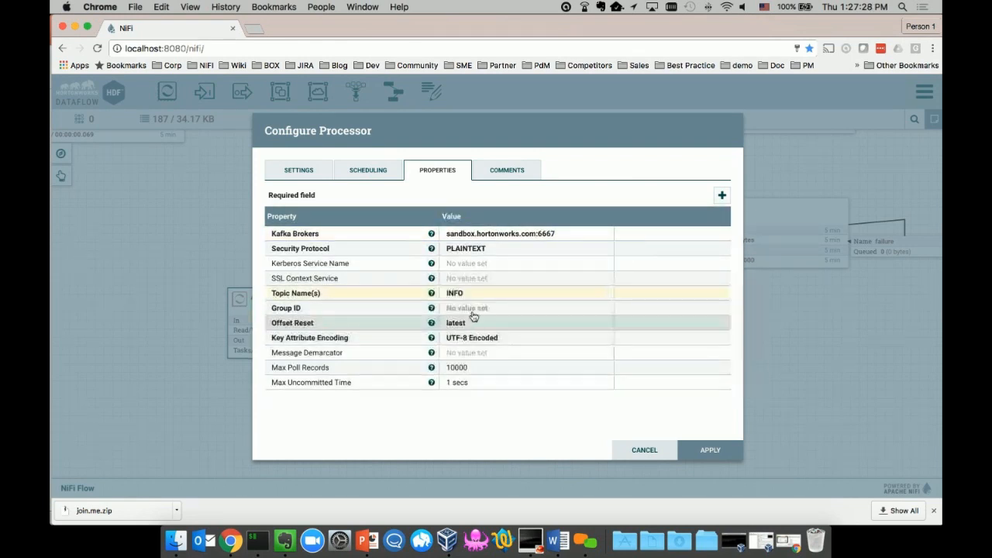
{"action": "left_click", "coordinate": [527, 308]}
{"action": "type", "text": "9"}
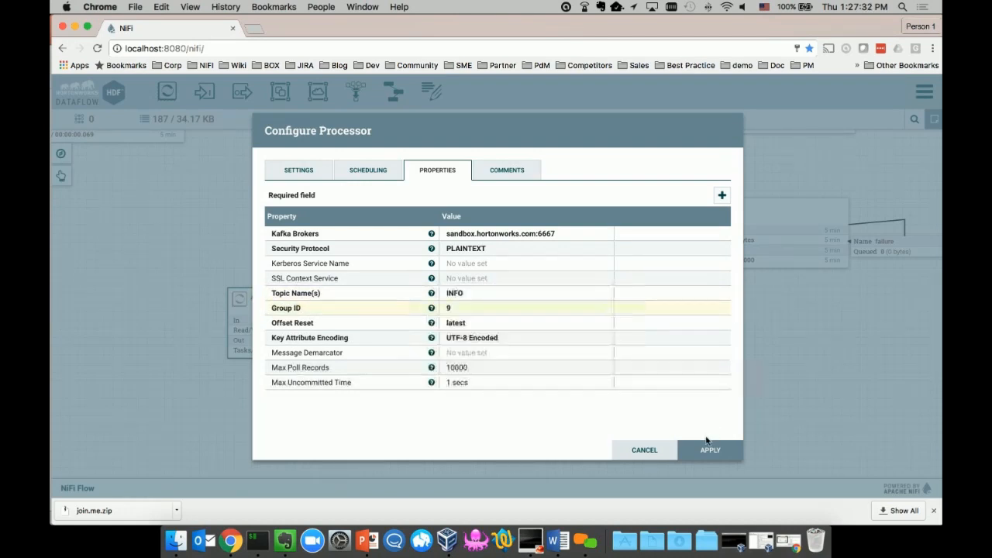
{"action": "left_click", "coordinate": [709, 449]}
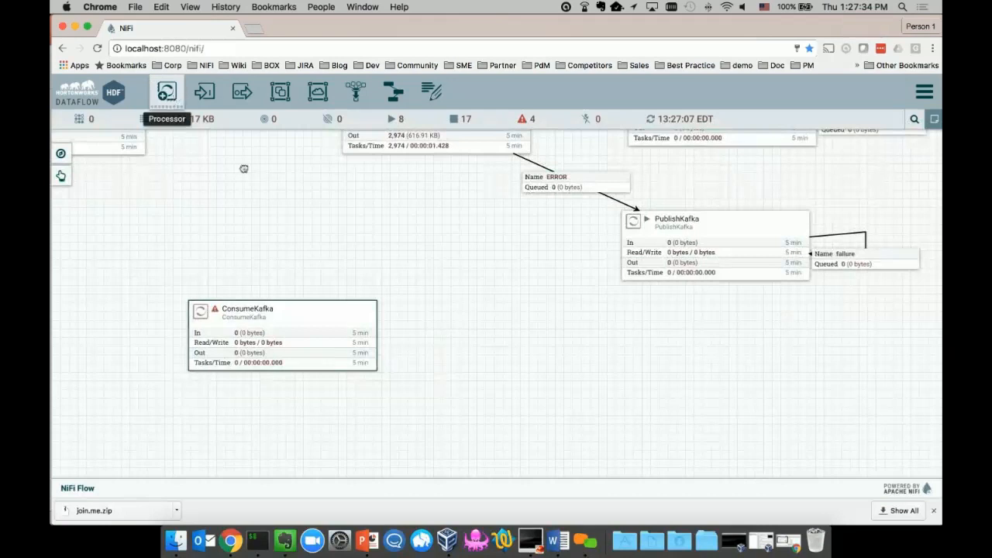
Add a PutHDFS processor, connect ConsumeKafka's success to it, and reopen ConsumeKafka.
{"action": "left_click", "coordinate": [166, 91]}
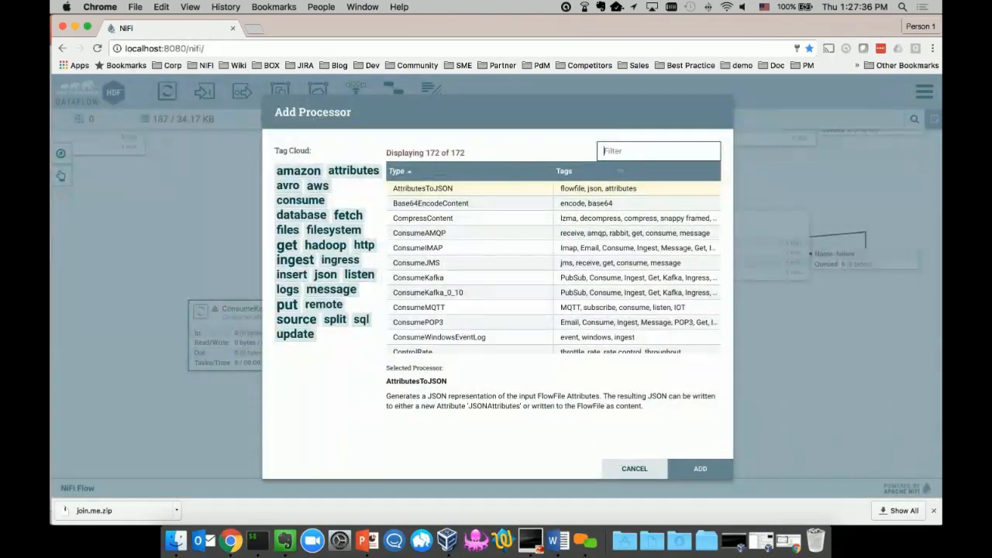
{"action": "type", "text": "putHDFS"}
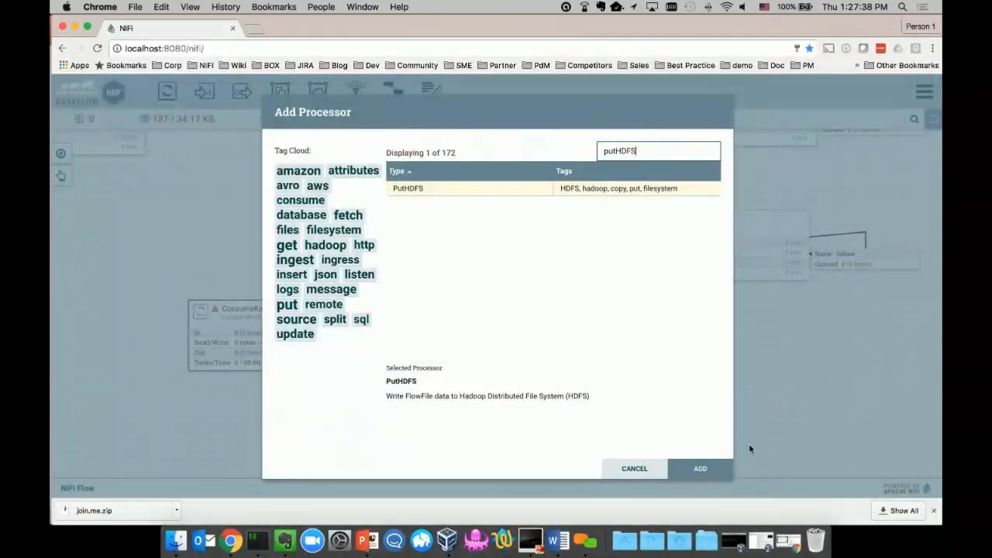
{"action": "left_click", "coordinate": [698, 469]}
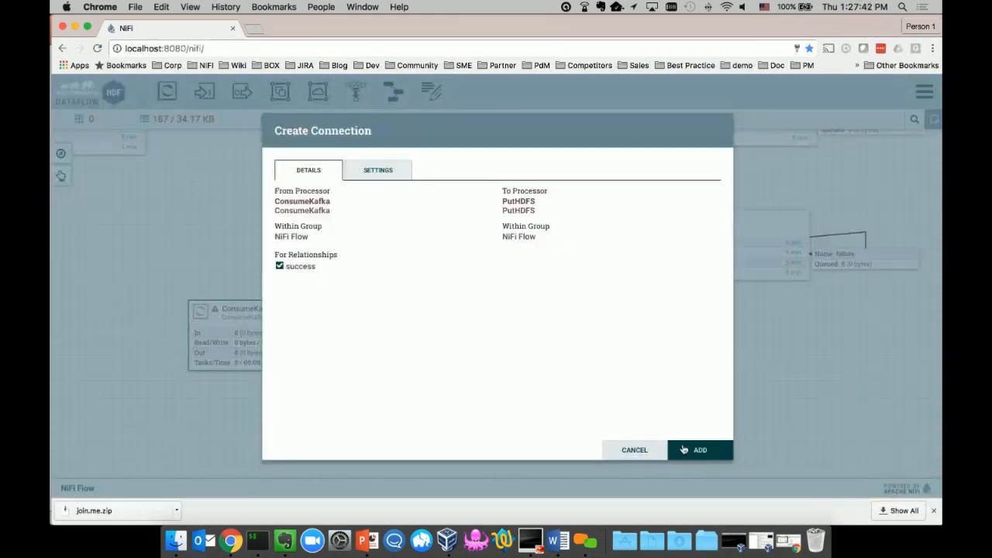
{"action": "left_click", "coordinate": [699, 450]}
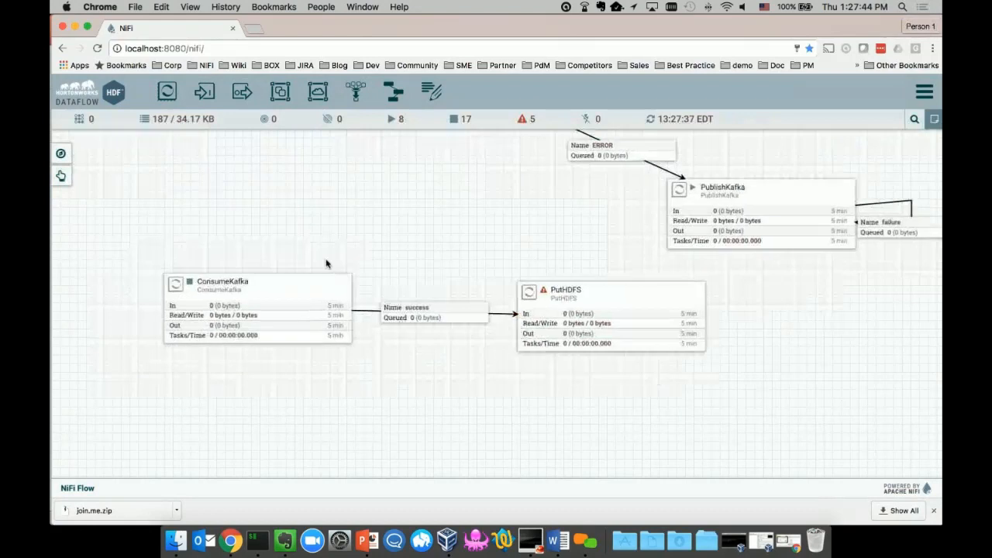
{"action": "double_click", "coordinate": [223, 281]}
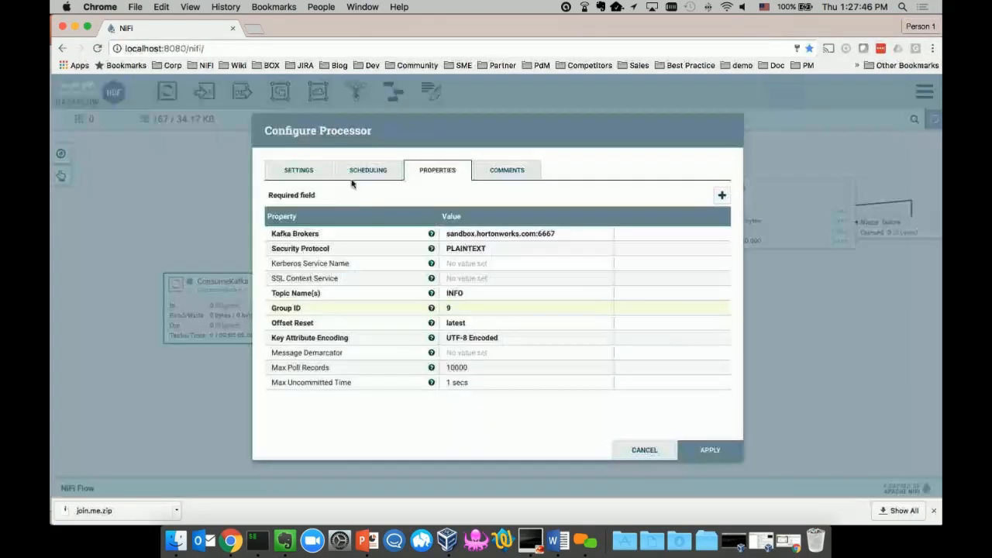